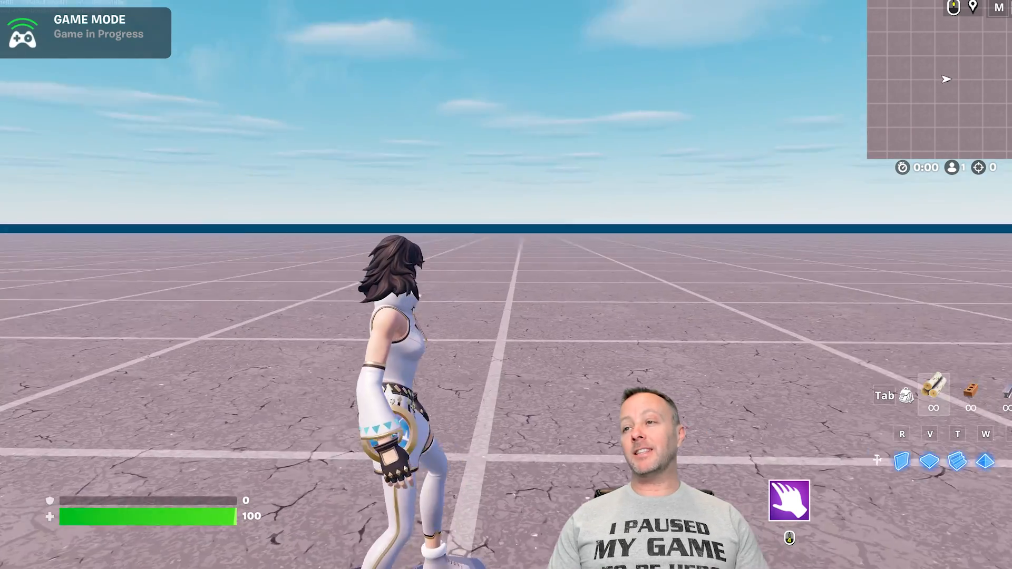
Step: Emote inside the zone to receive a Medkit and the congratulations HUD message
key(b)
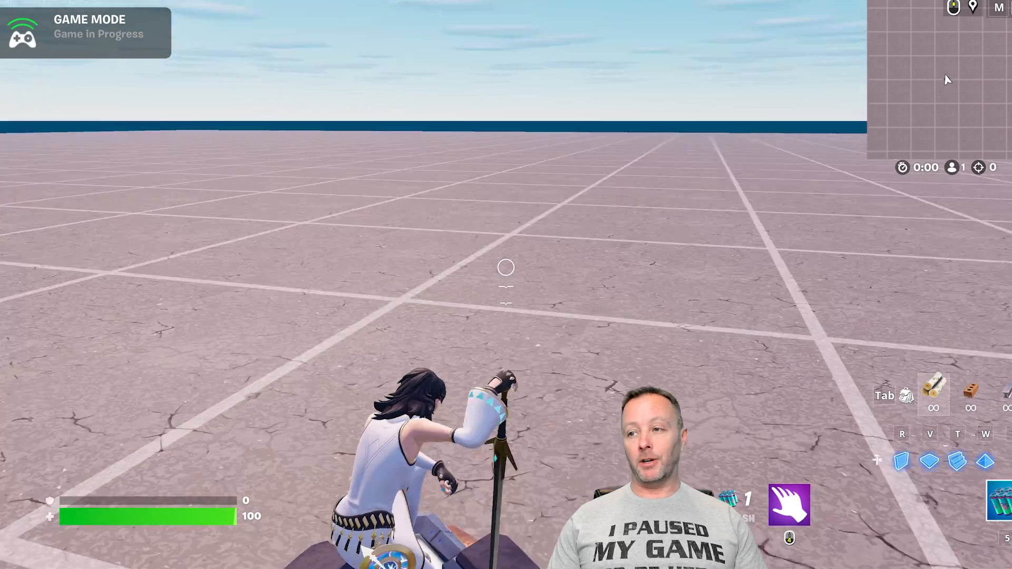
key(b)
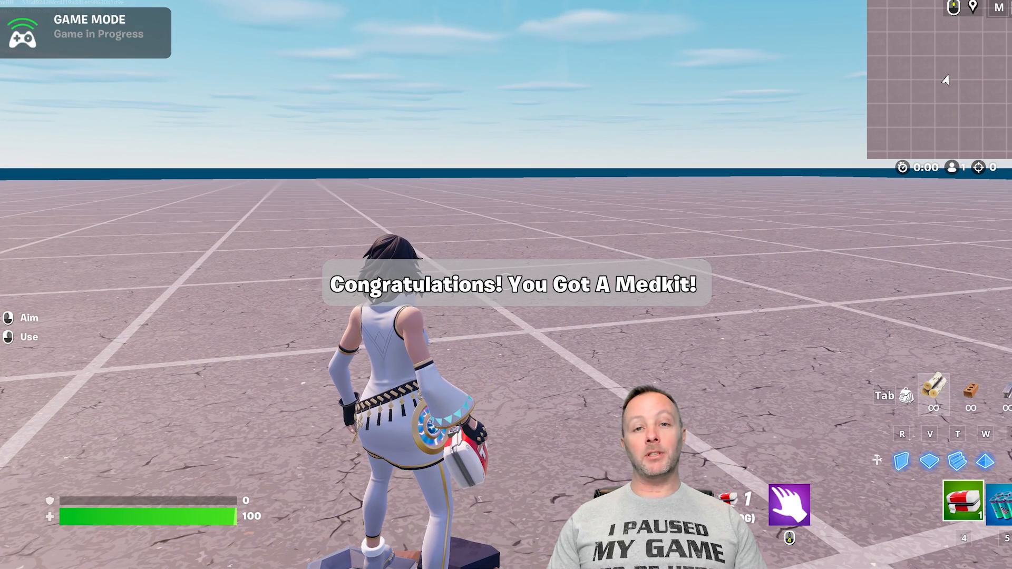
key(b)
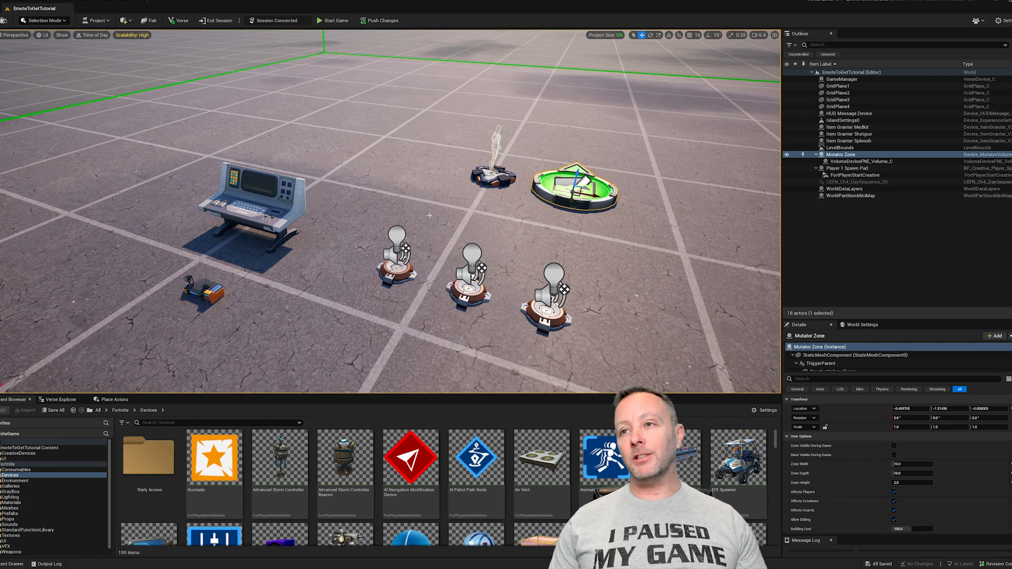
click(841, 78)
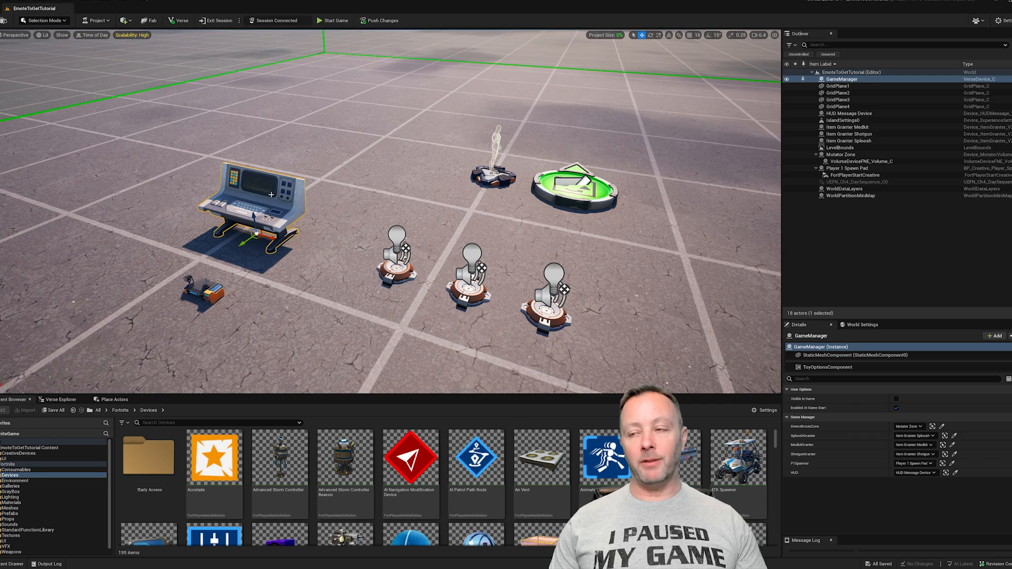
click(849, 133)
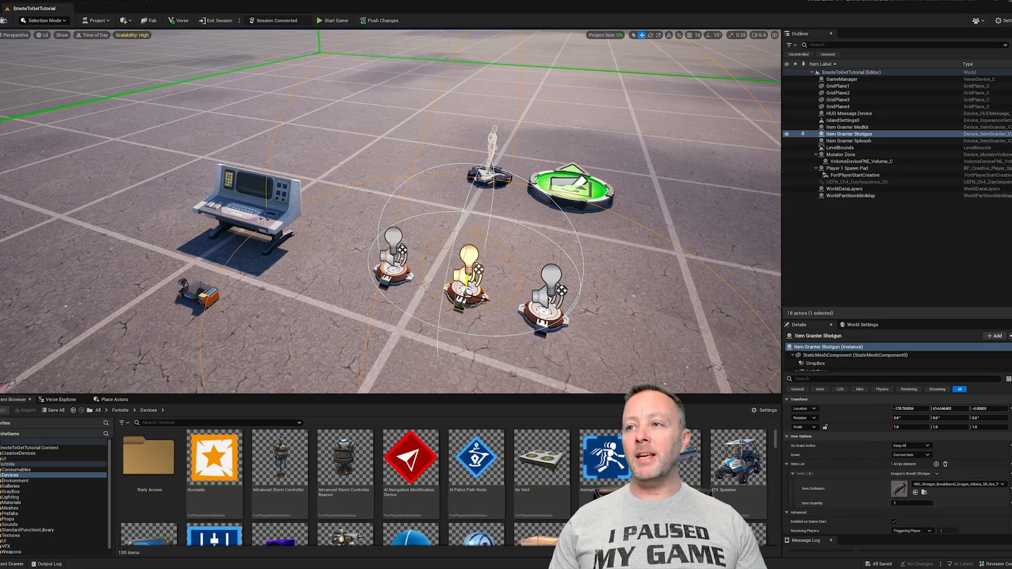
click(849, 141)
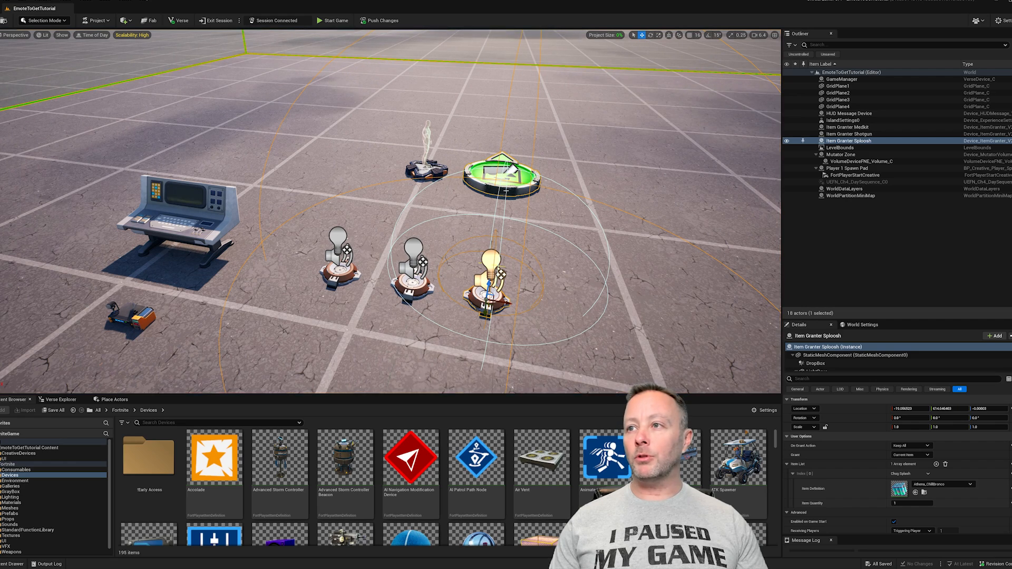
click(840, 154)
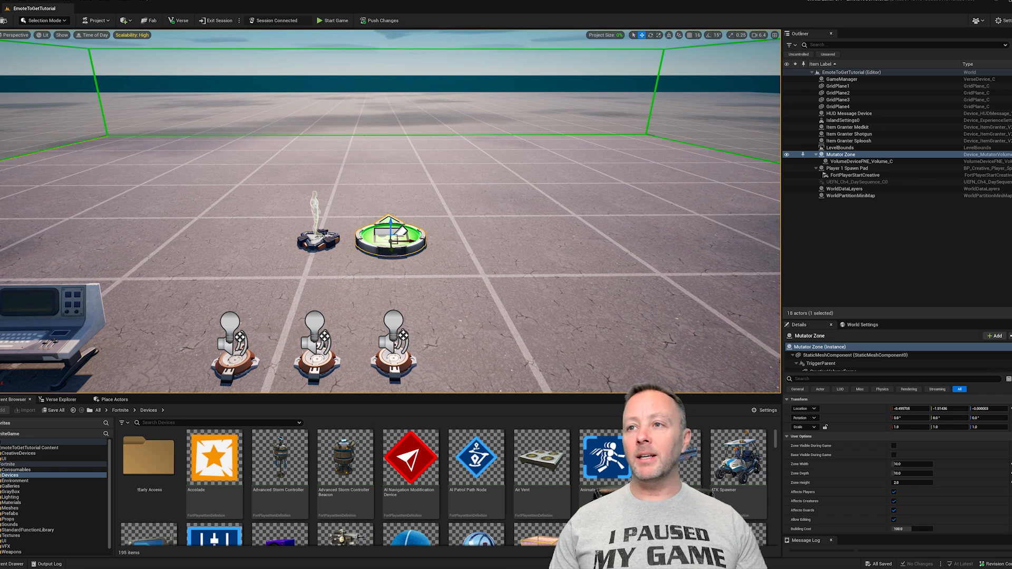
click(846, 167)
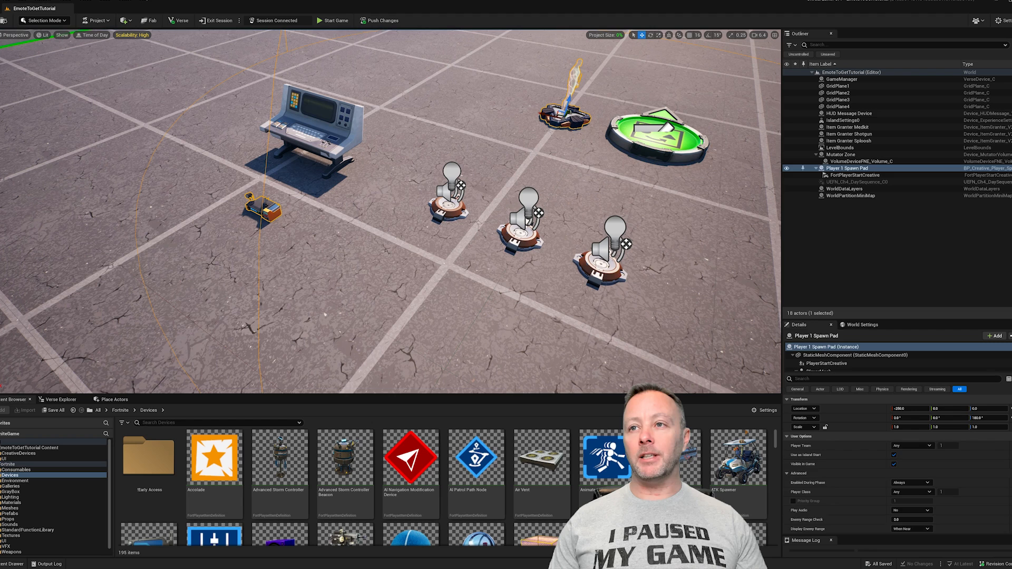
click(849, 112)
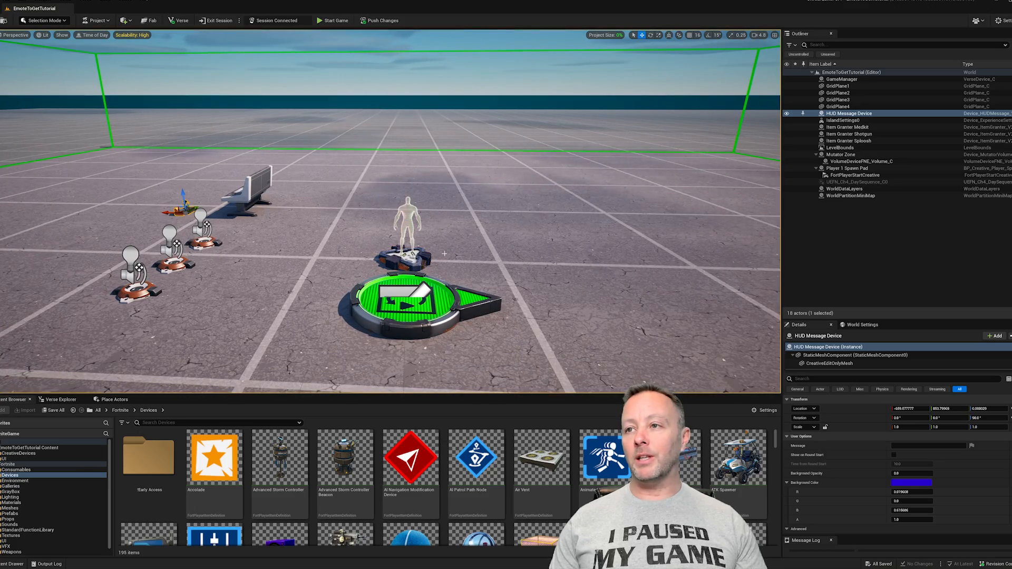
click(847, 167)
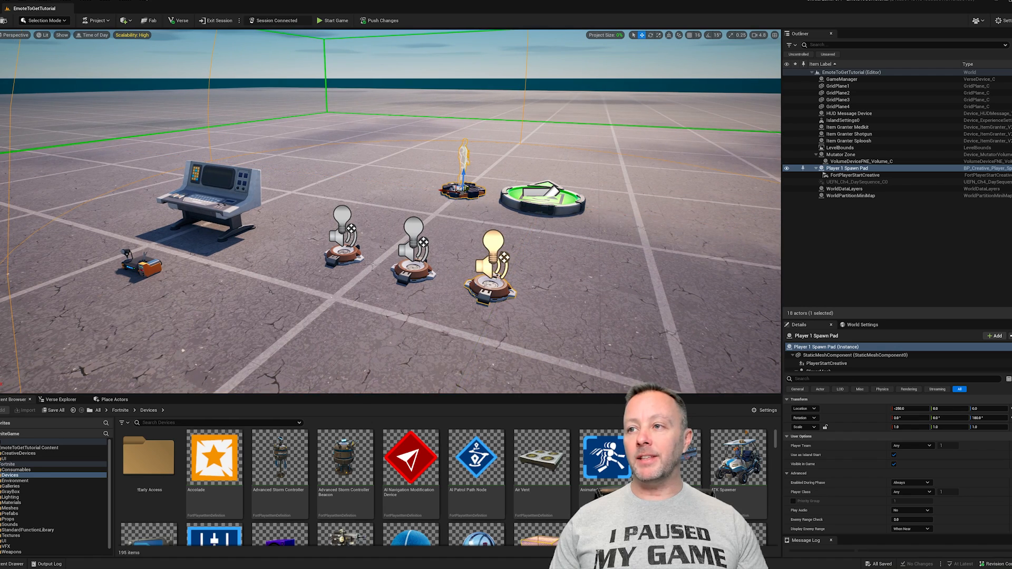
click(849, 133)
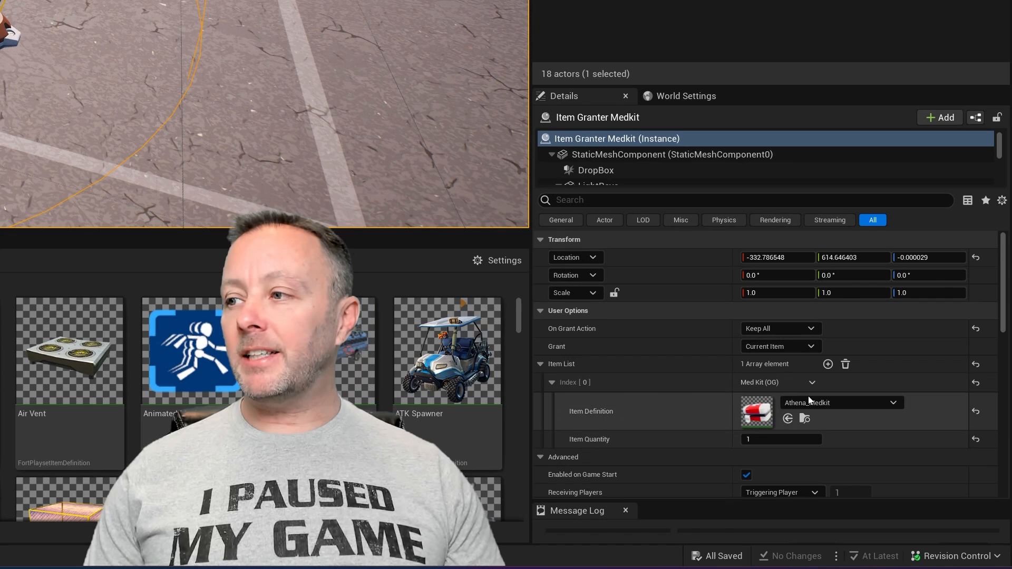
mouse_move(561, 363)
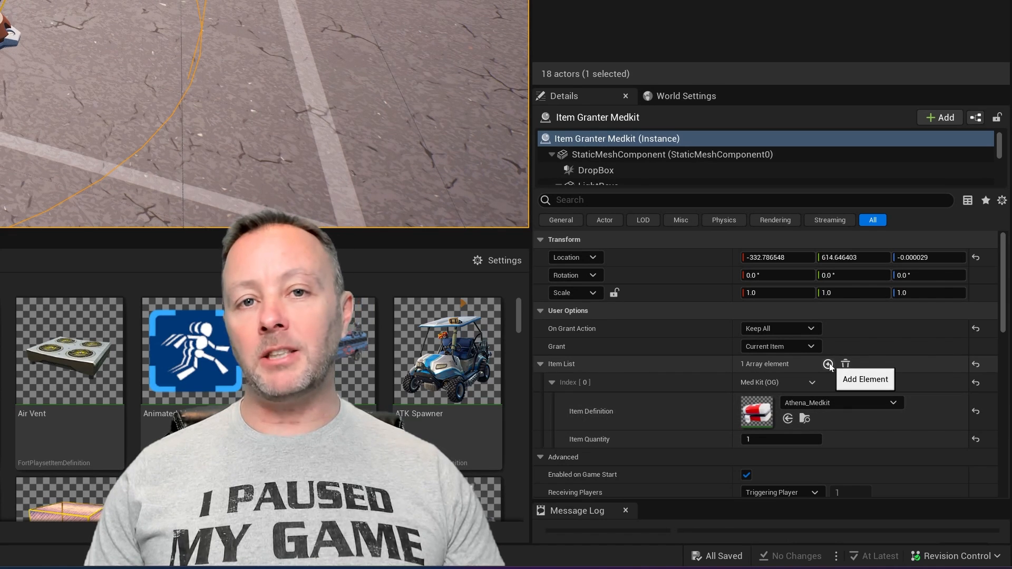
mouse_move(666, 415)
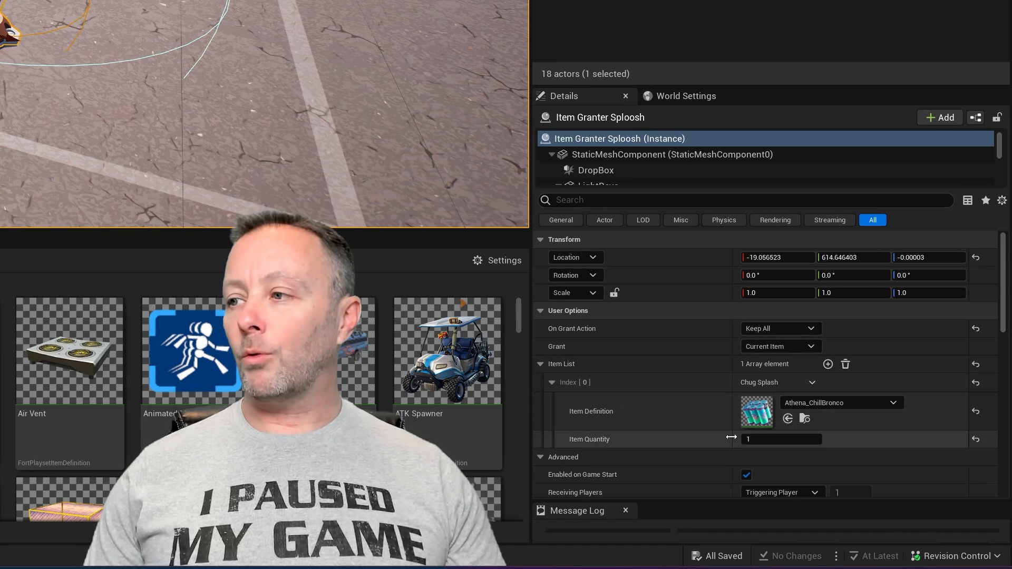
click(781, 439)
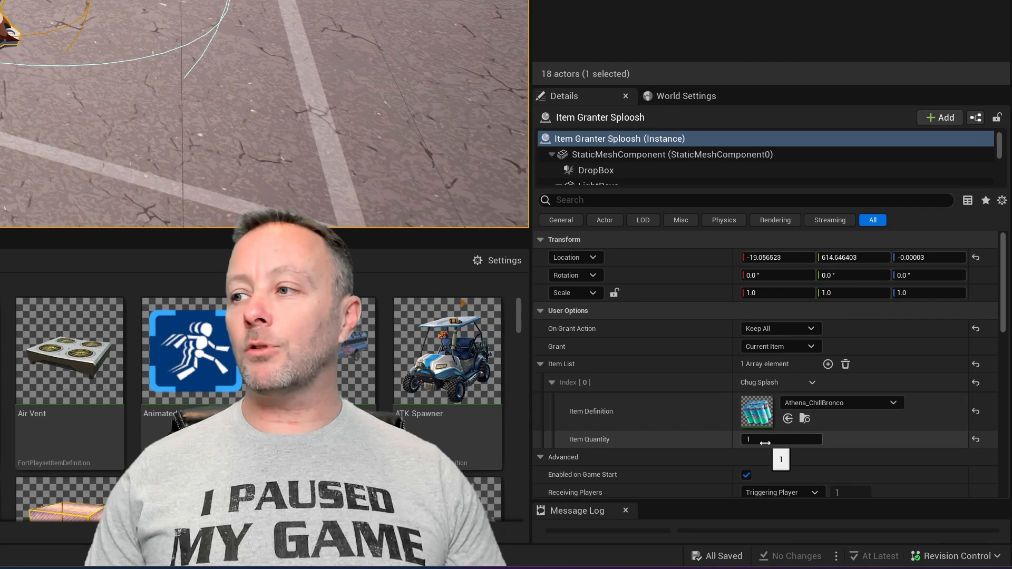
scroll(down, 3)
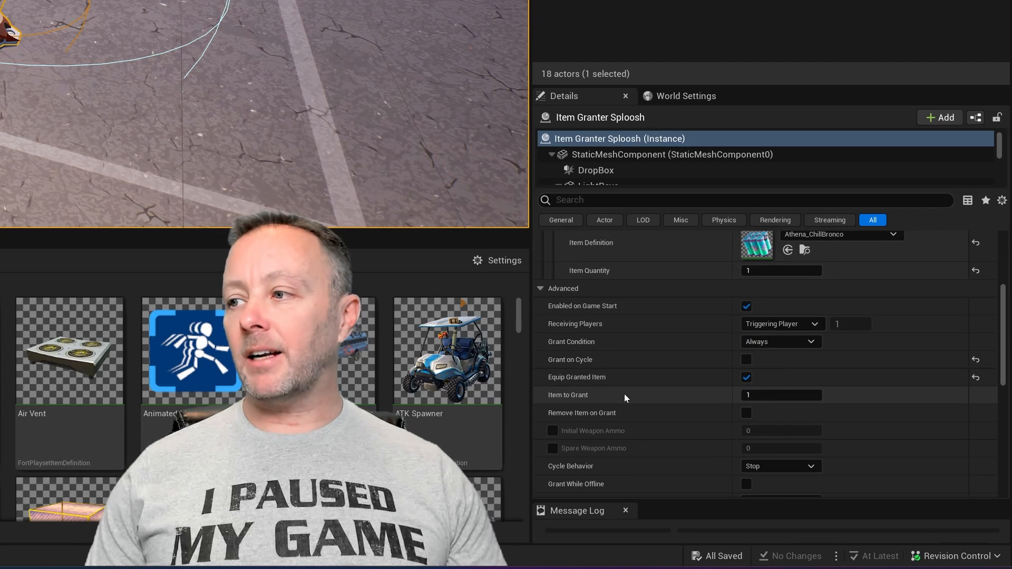
mouse_move(747, 377)
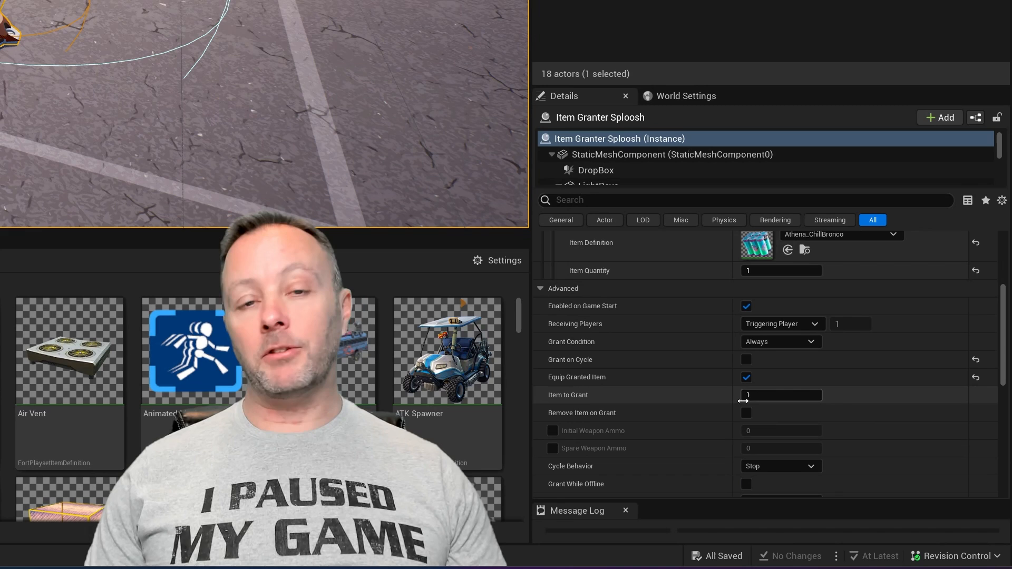
scroll(up, 3)
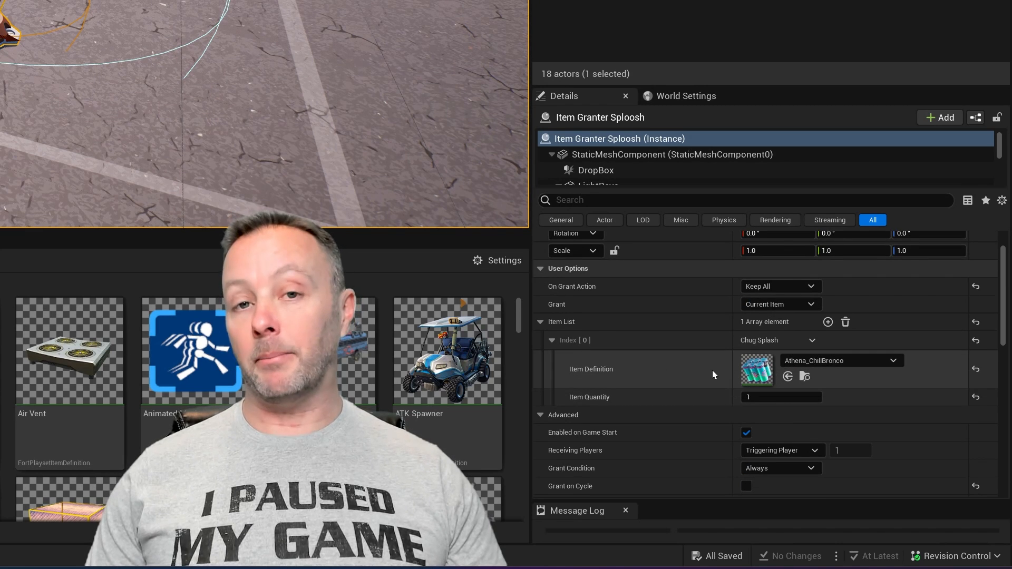
scroll(up, 3)
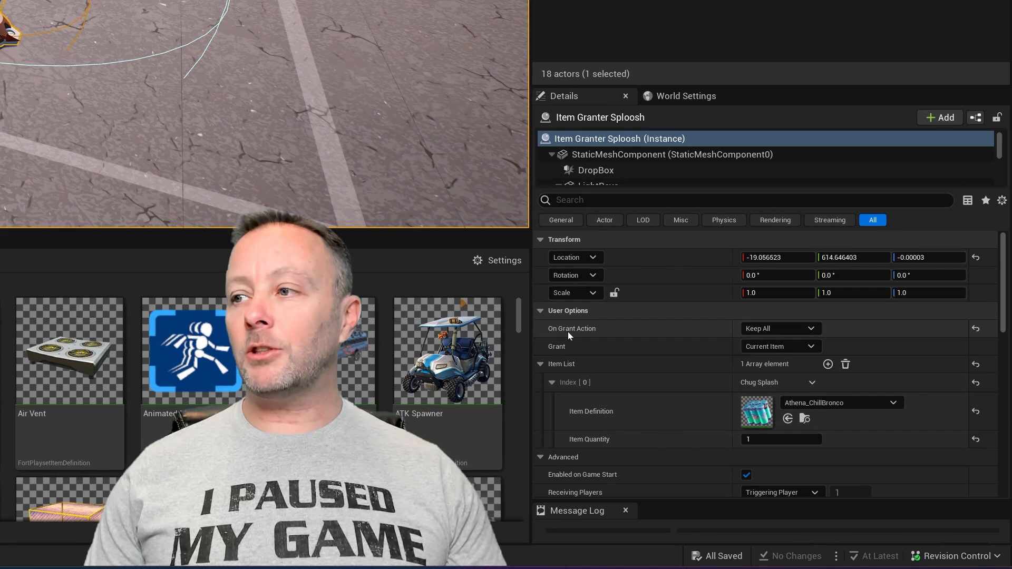
mouse_move(576, 335)
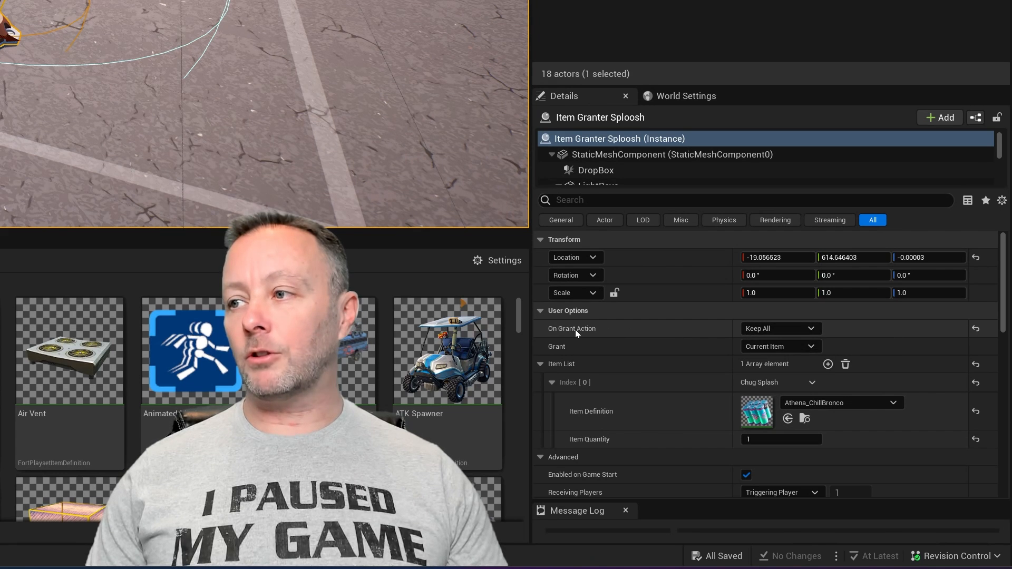
click(780, 328)
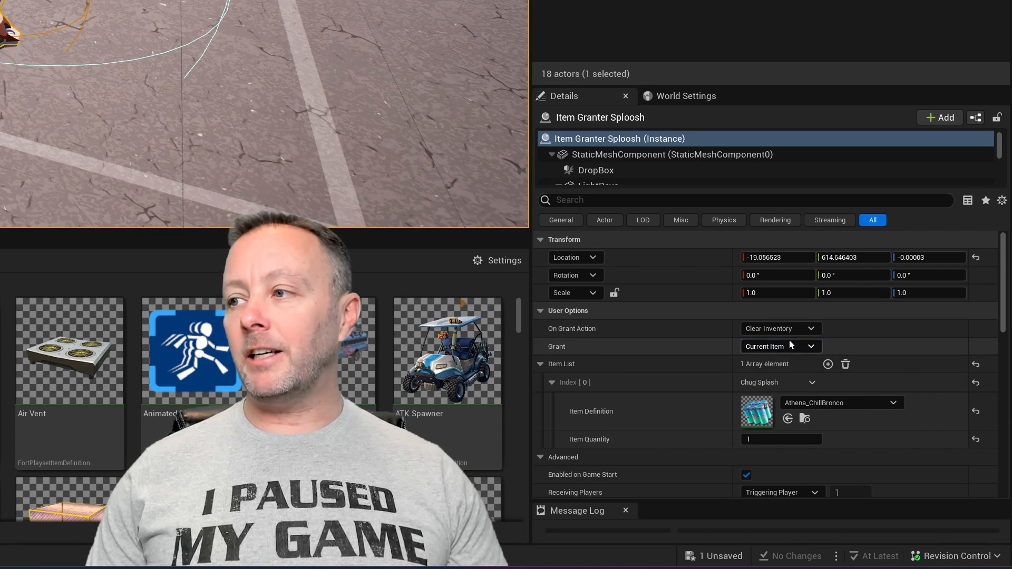
mouse_move(779, 329)
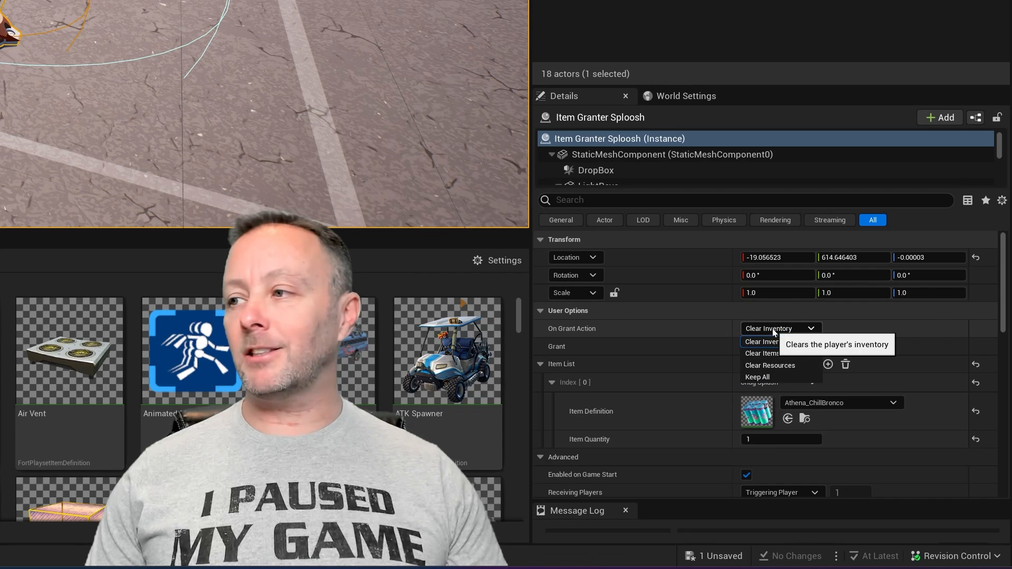
click(758, 377)
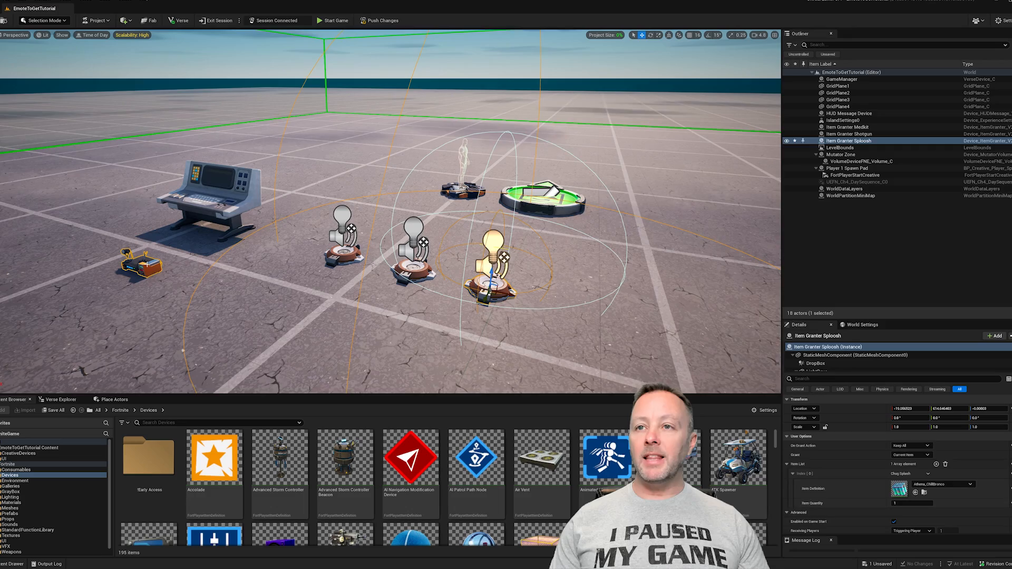
Step: Select the HUD Message Device and scroll its Details to the HUD Widget setting
click(850, 113)
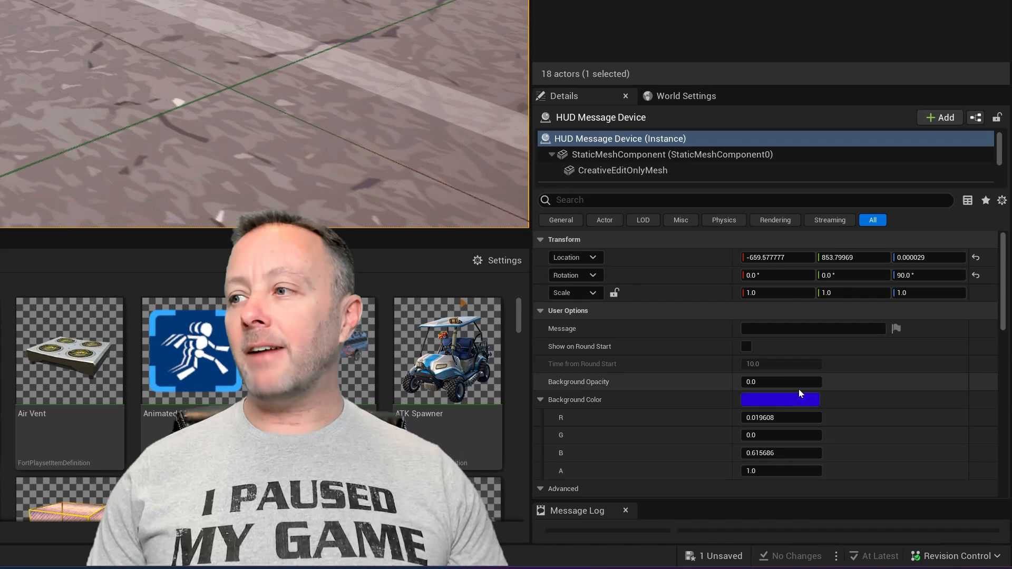
scroll(down, 3)
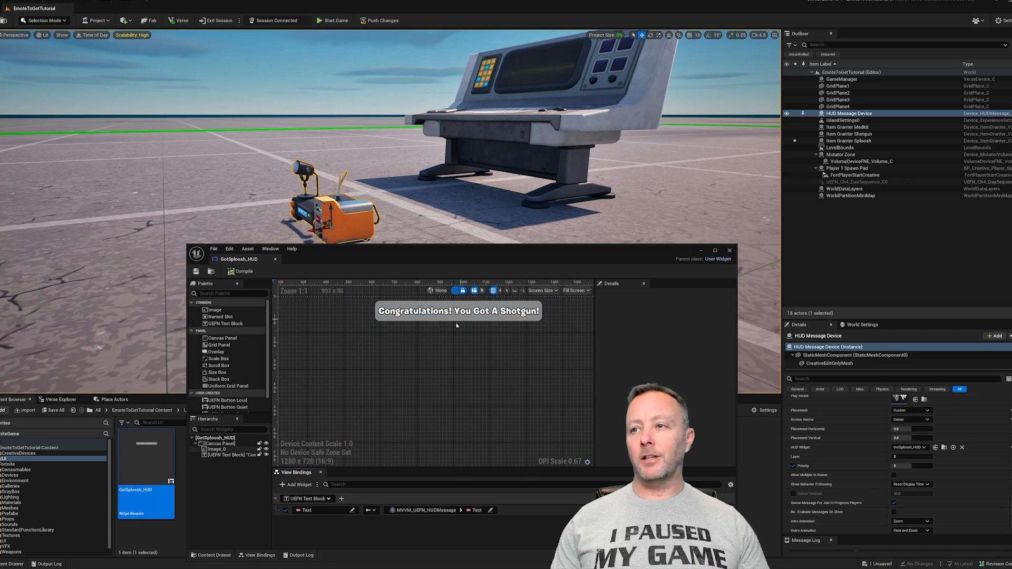
mouse_move(478, 337)
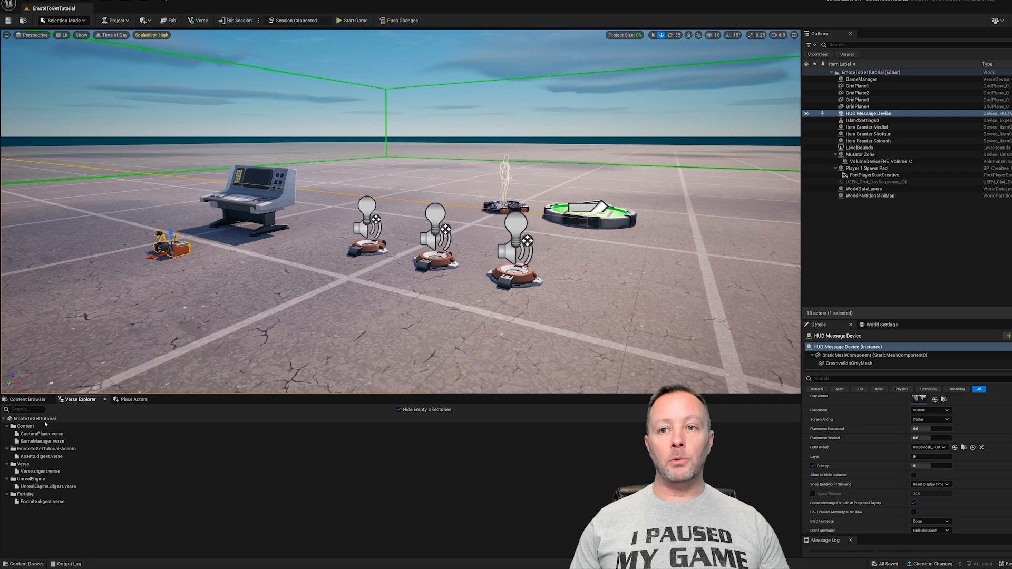
Step: Add a new Verse Device file to the project from Verse Explorer and select its default name
right_click(34, 418)
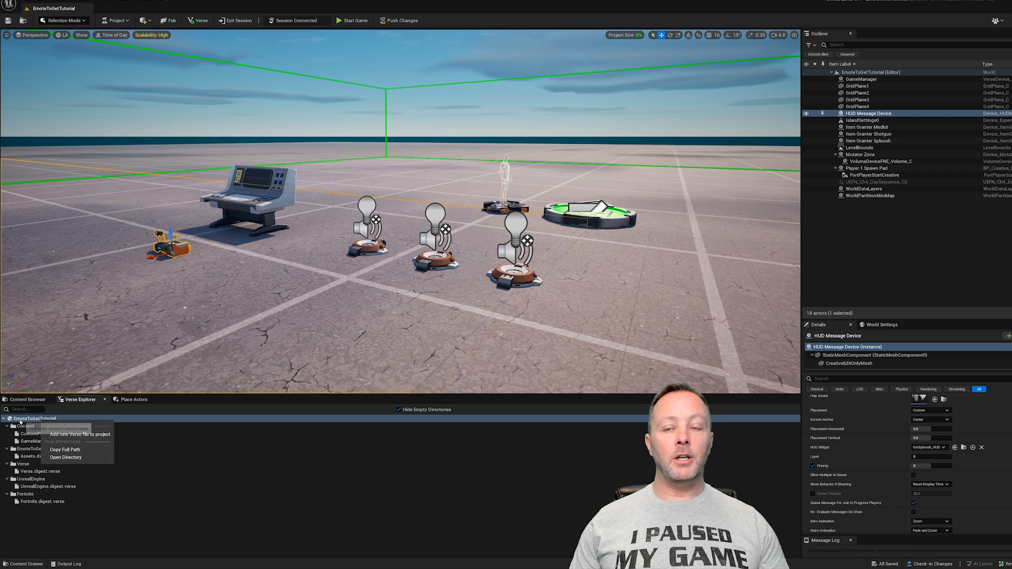
click(77, 435)
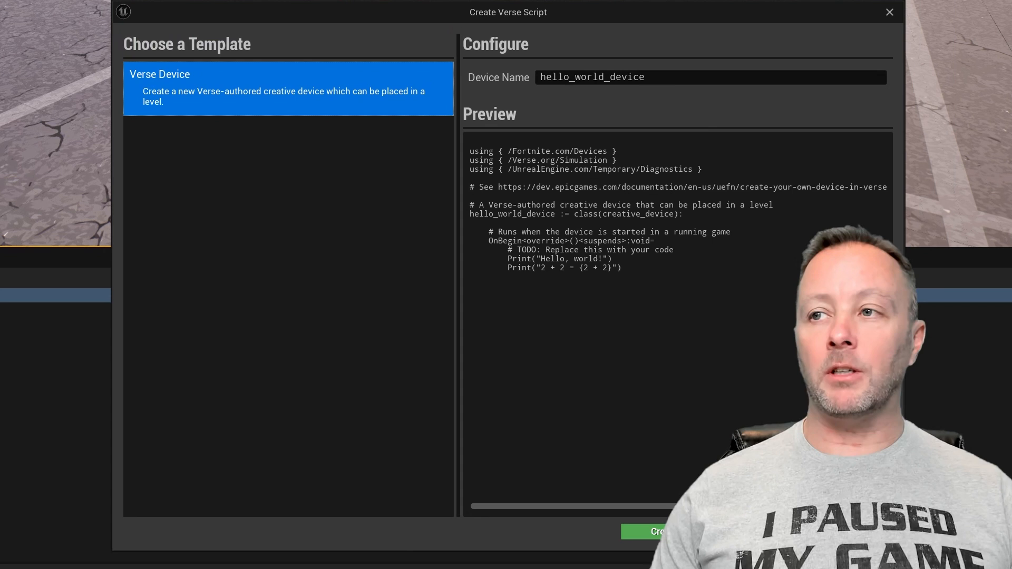
triple_click(592, 77)
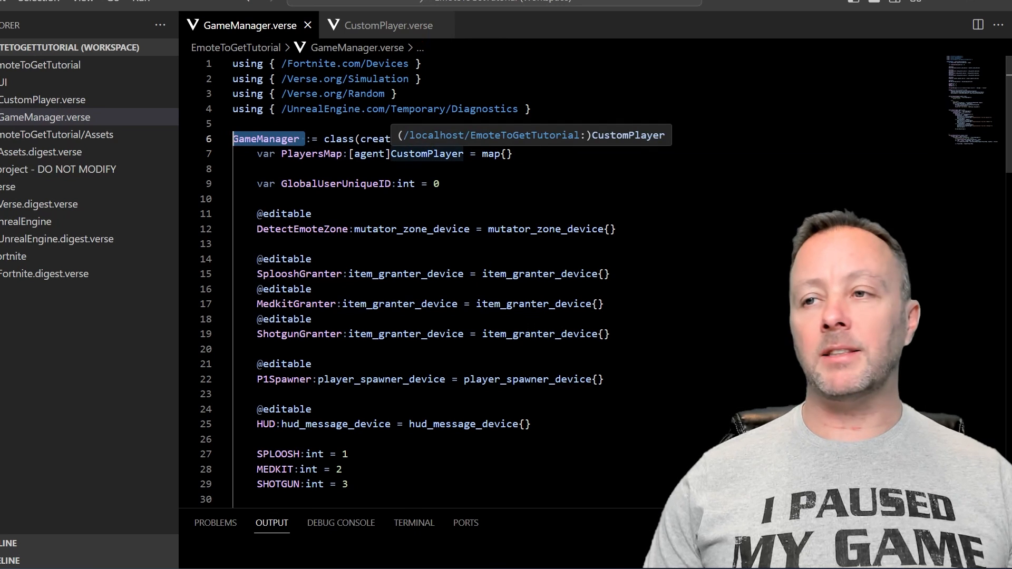
click(380, 184)
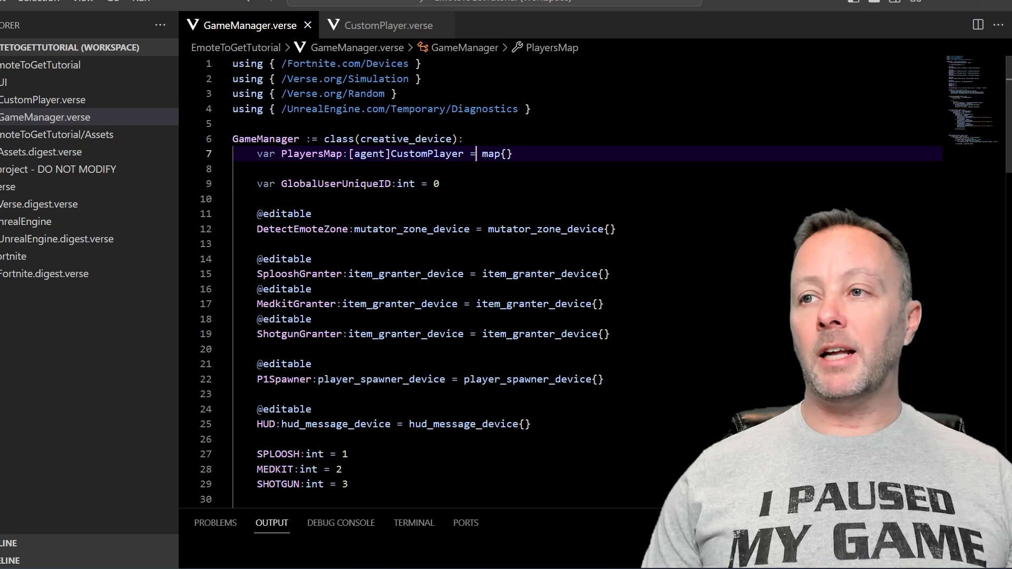
triple_click(374, 154)
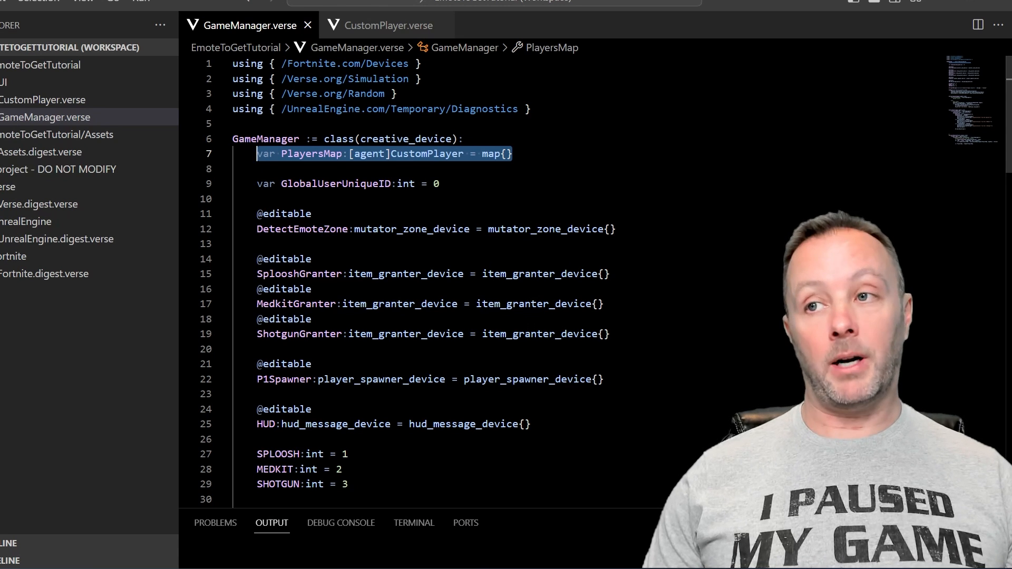
double_click(426, 154)
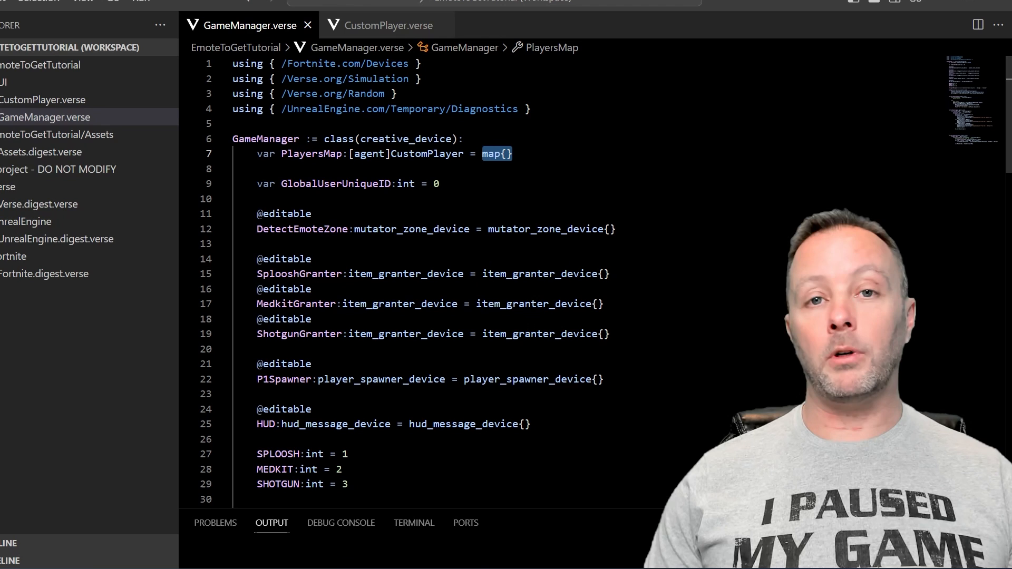
click(349, 183)
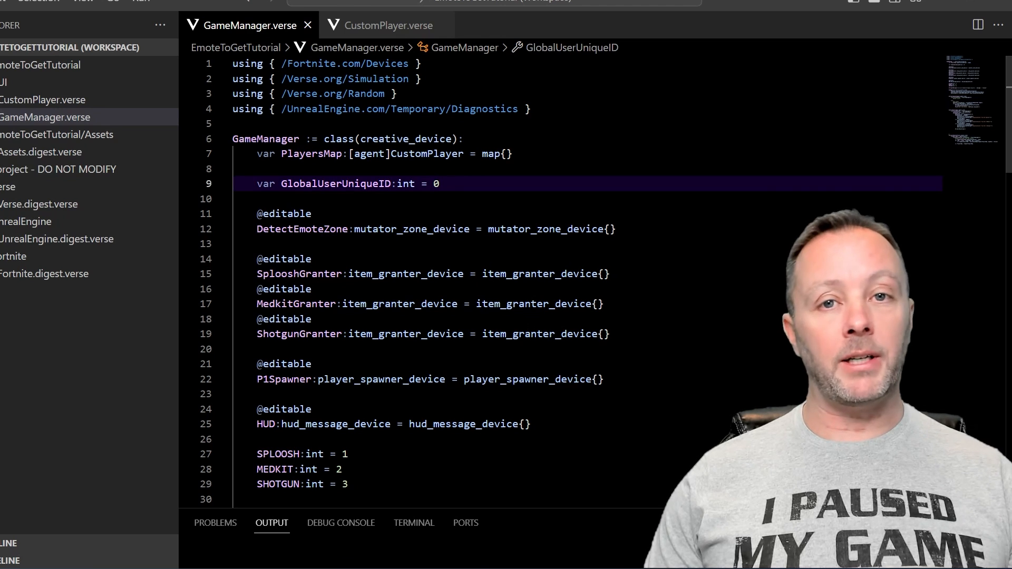
click(439, 184)
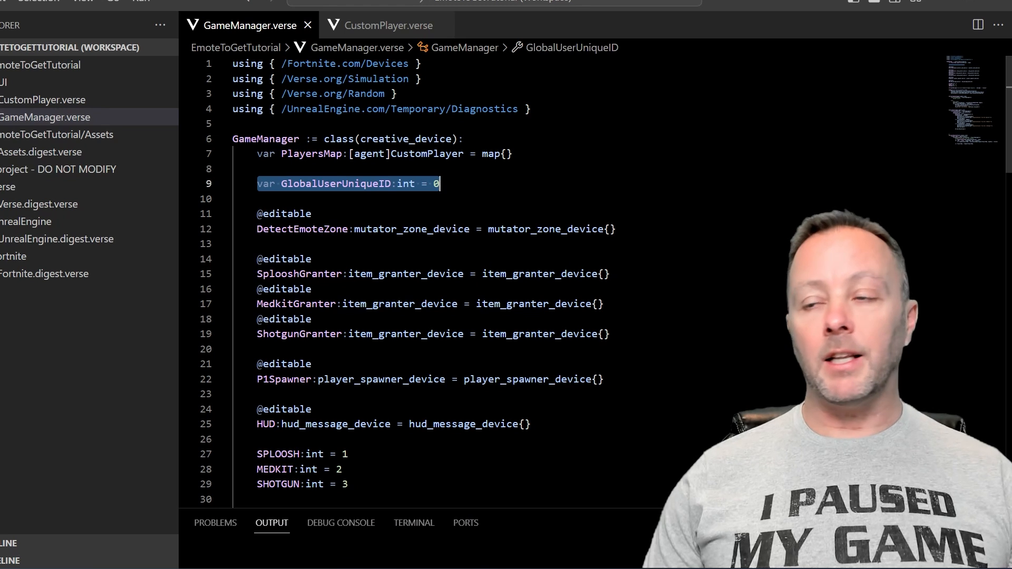
click(439, 183)
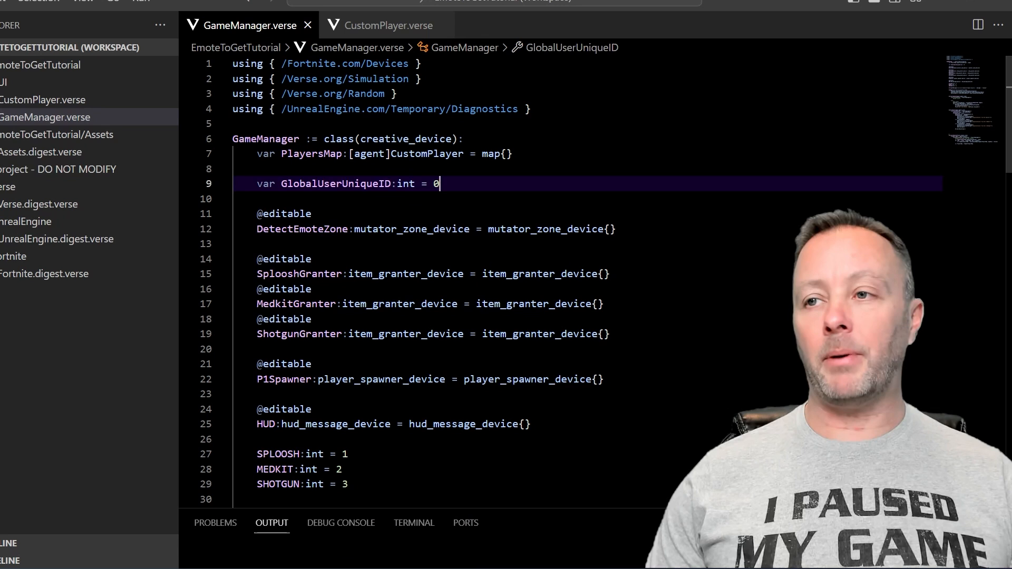
double_click(335, 183)
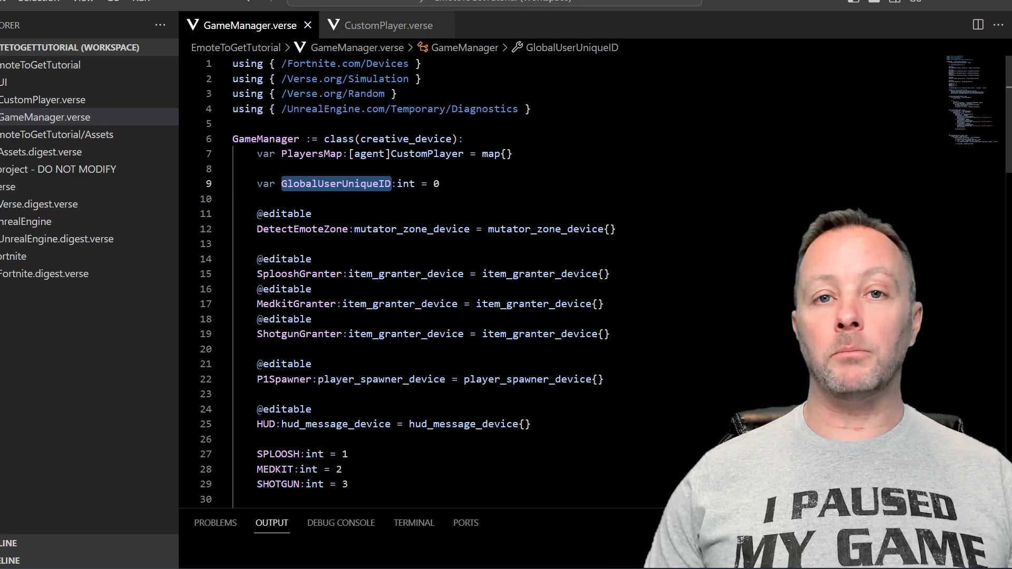
click(284, 213)
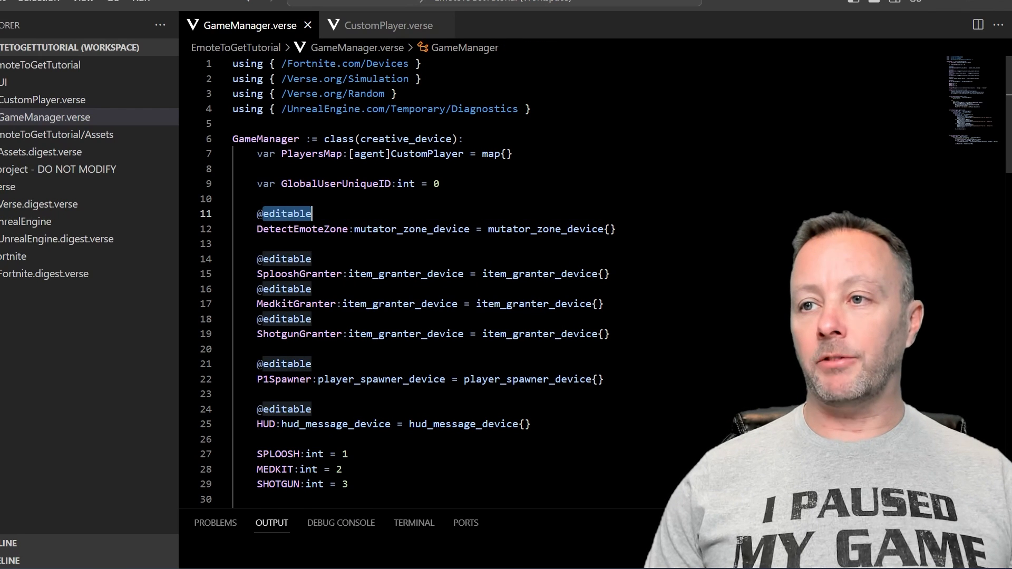
double_click(301, 230)
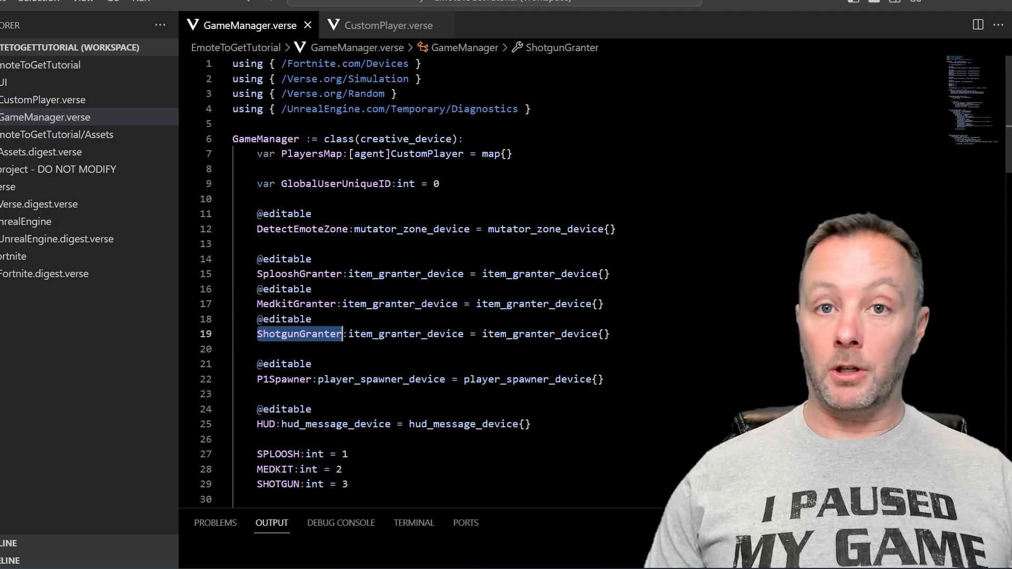
double_click(406, 334)
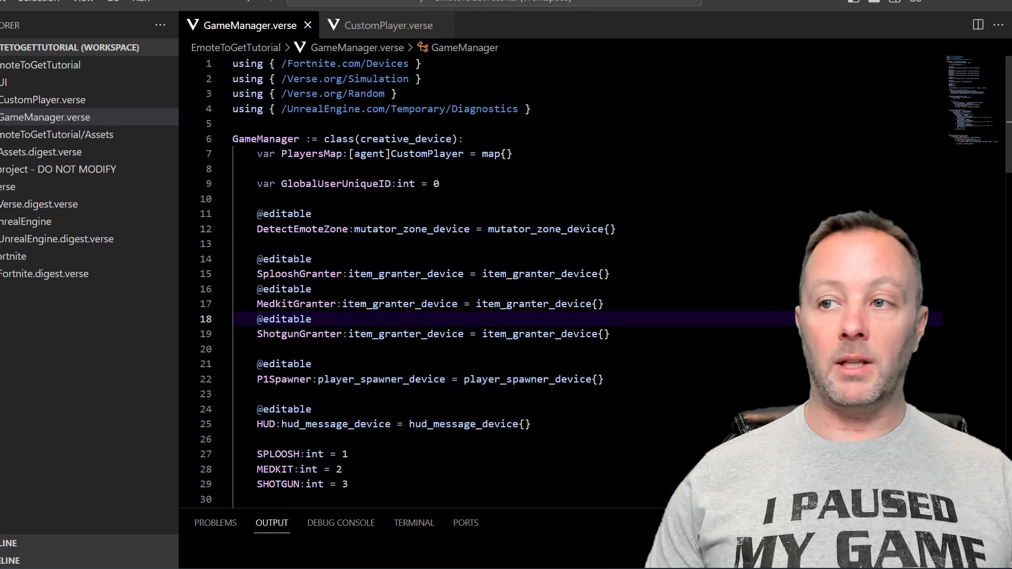
scroll(down, 3)
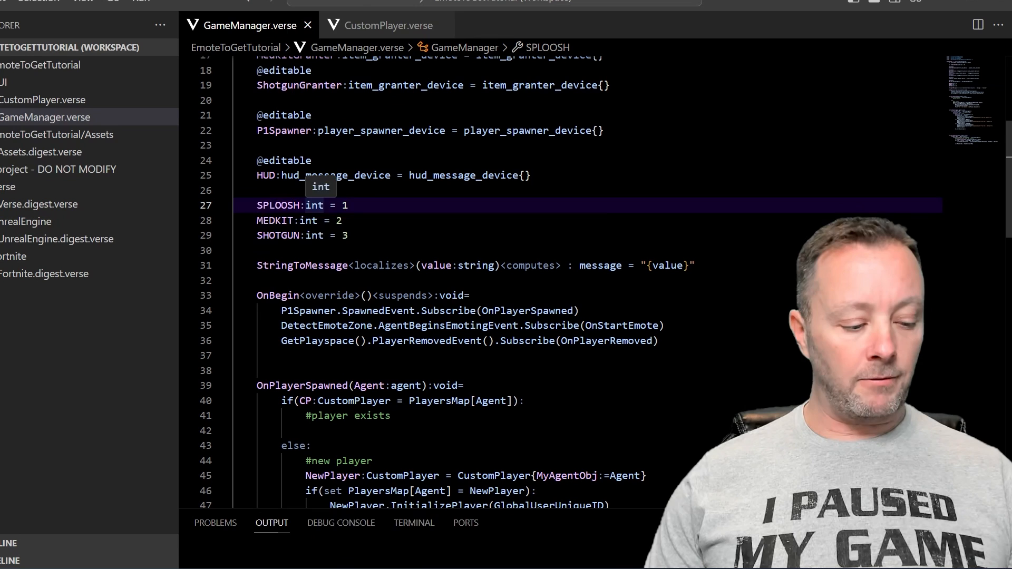
text(var)
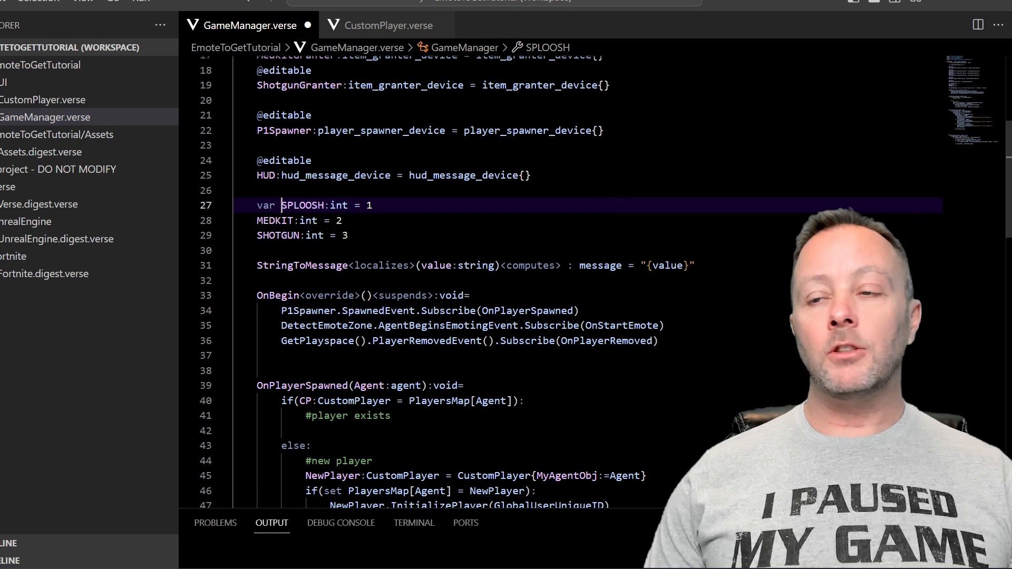
key(Backspace)
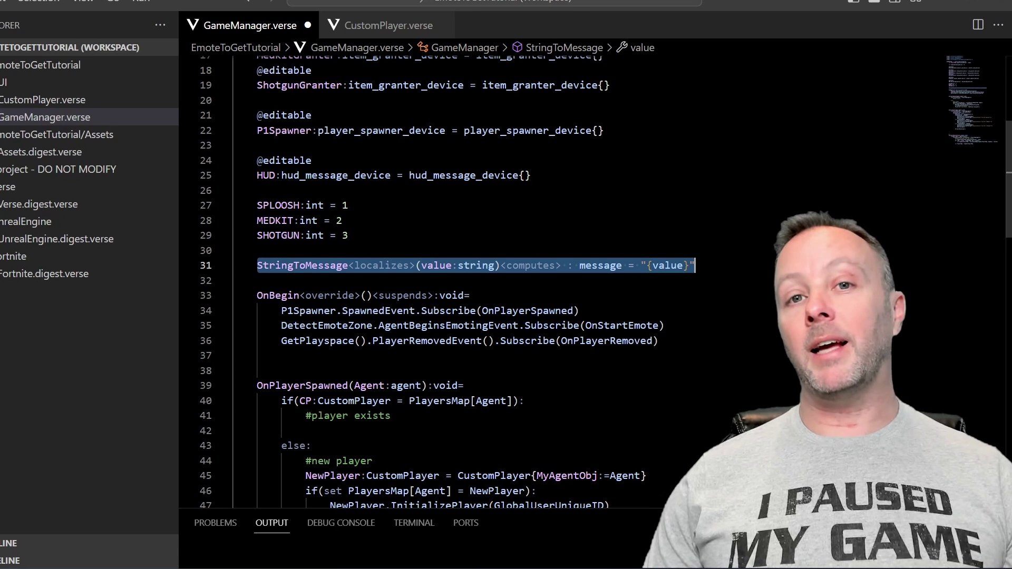
double_click(301, 264)
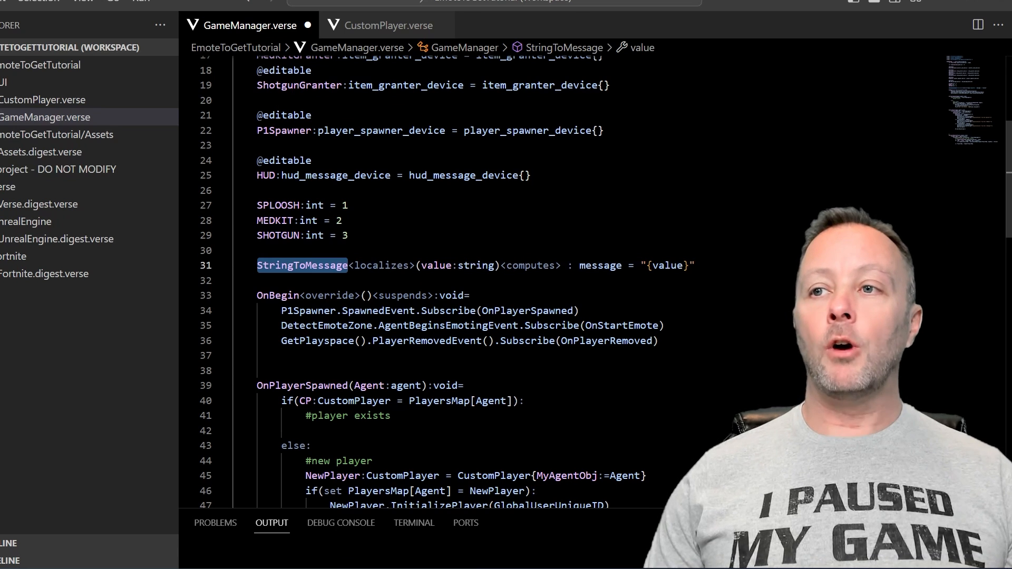
click(265, 175)
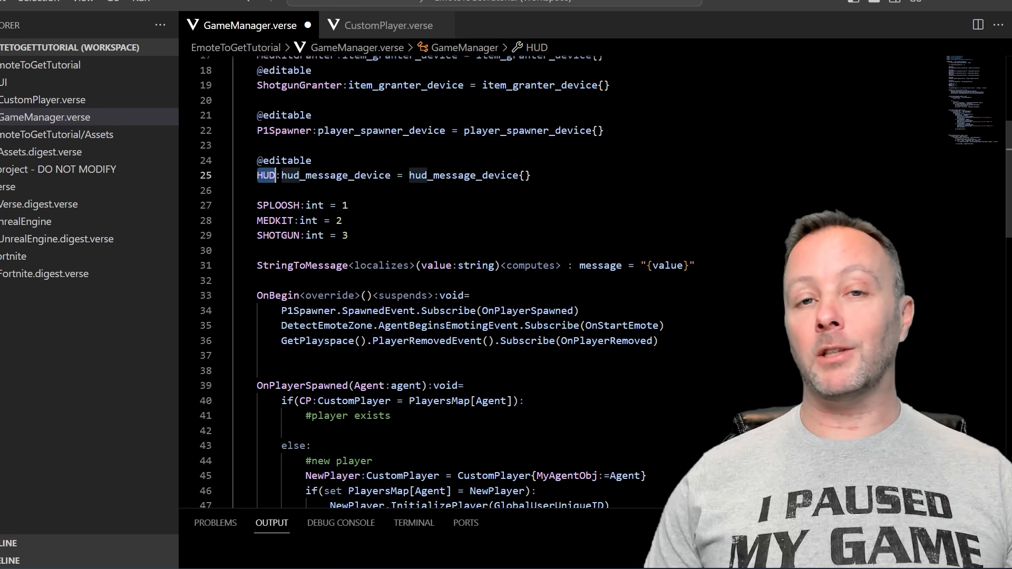
scroll(down, 3)
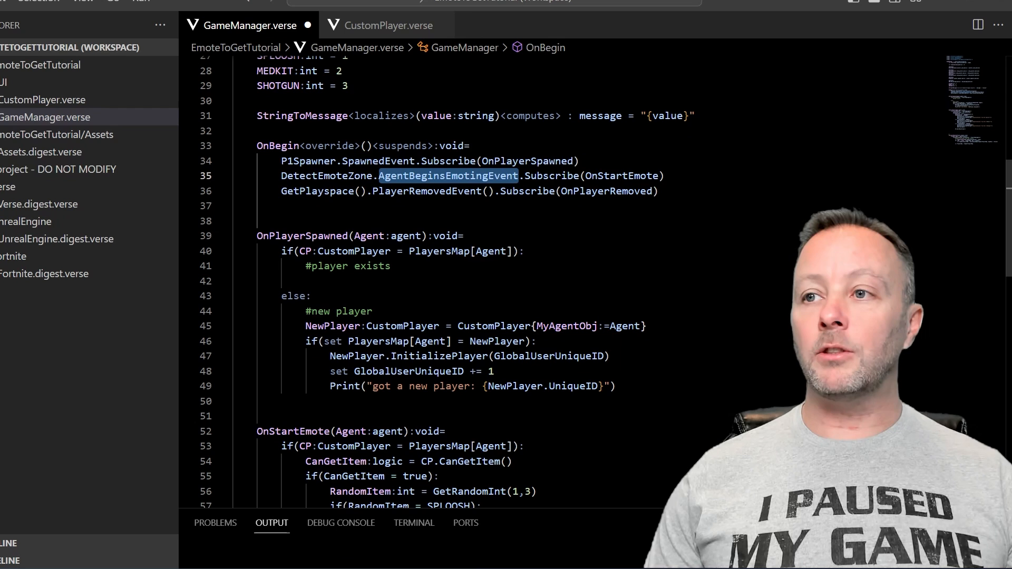
mouse_move(448, 176)
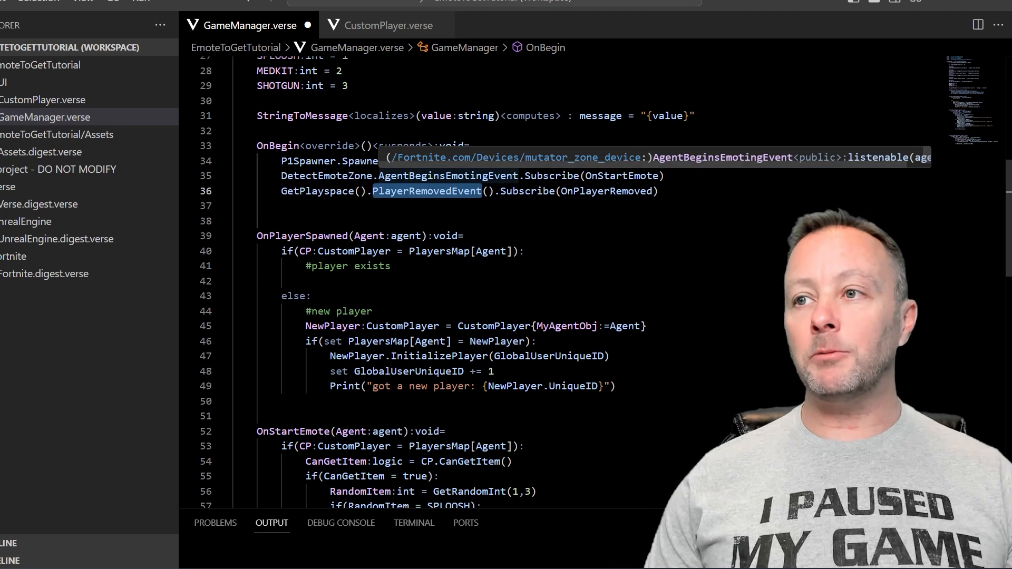
scroll(up, 3)
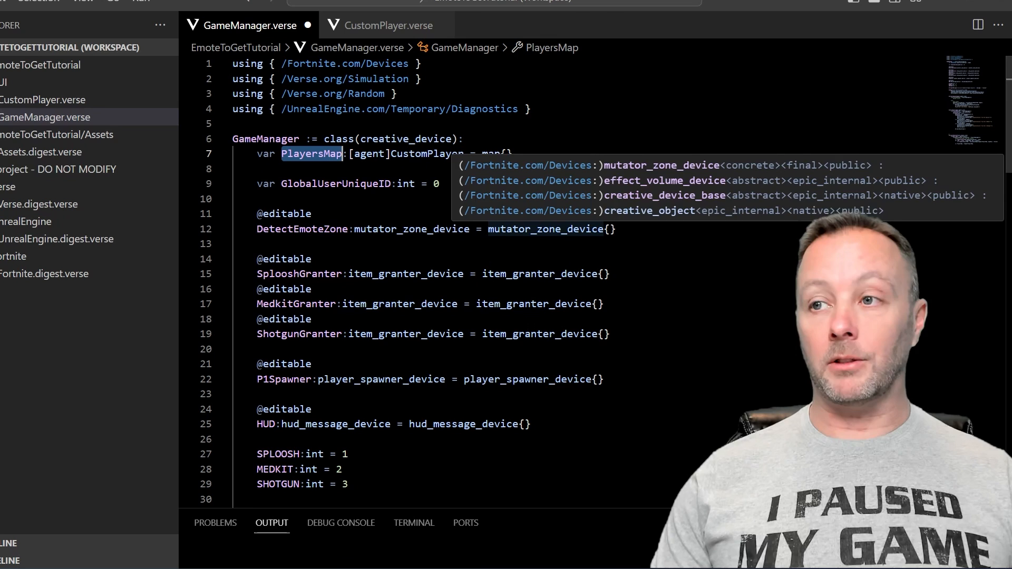
scroll(down, 3)
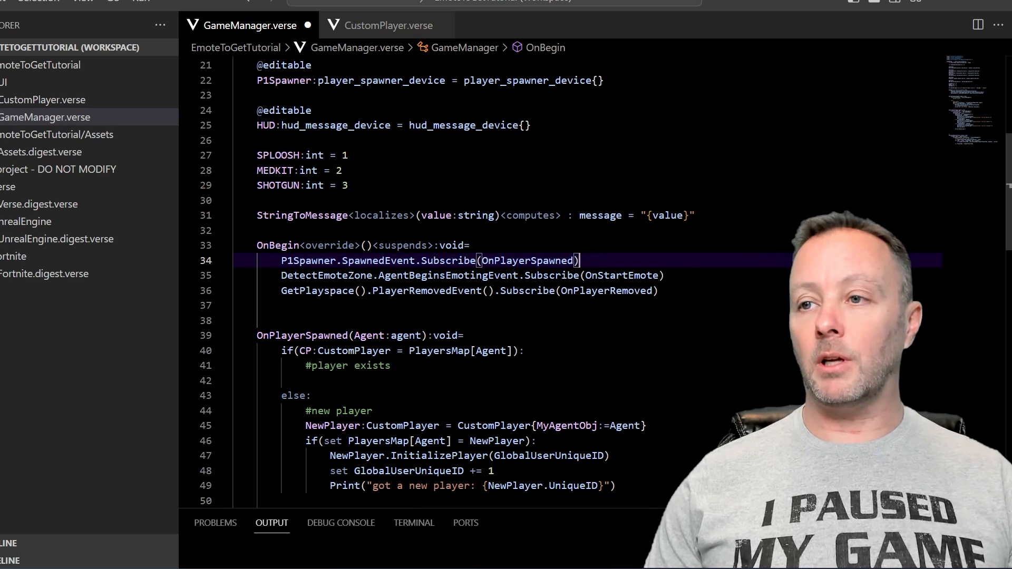
scroll(down, 3)
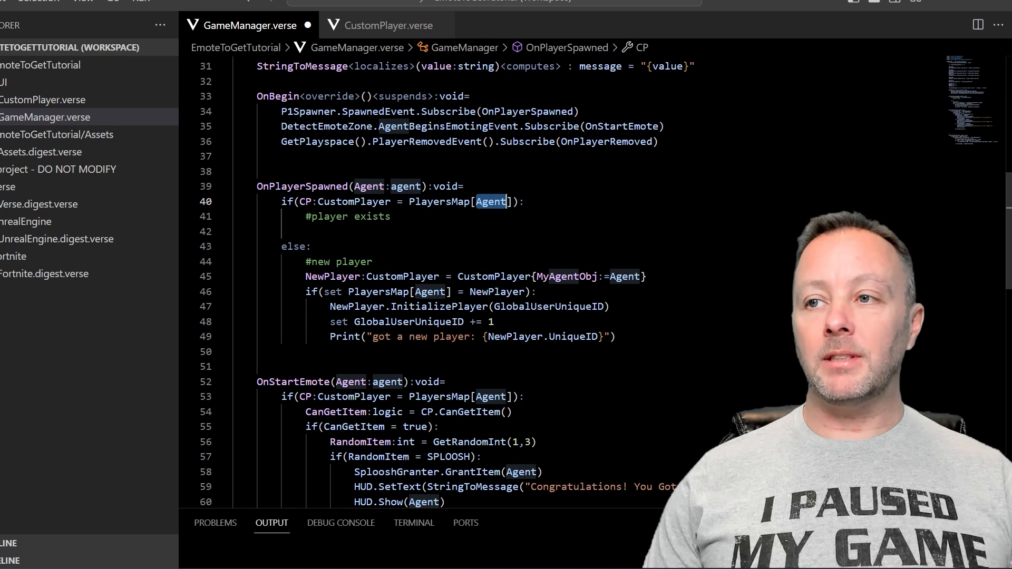
Step: Highlight the CP variable in OnPlayerSpawned, then switch to CustomPlayer.verse
double_click(354, 201)
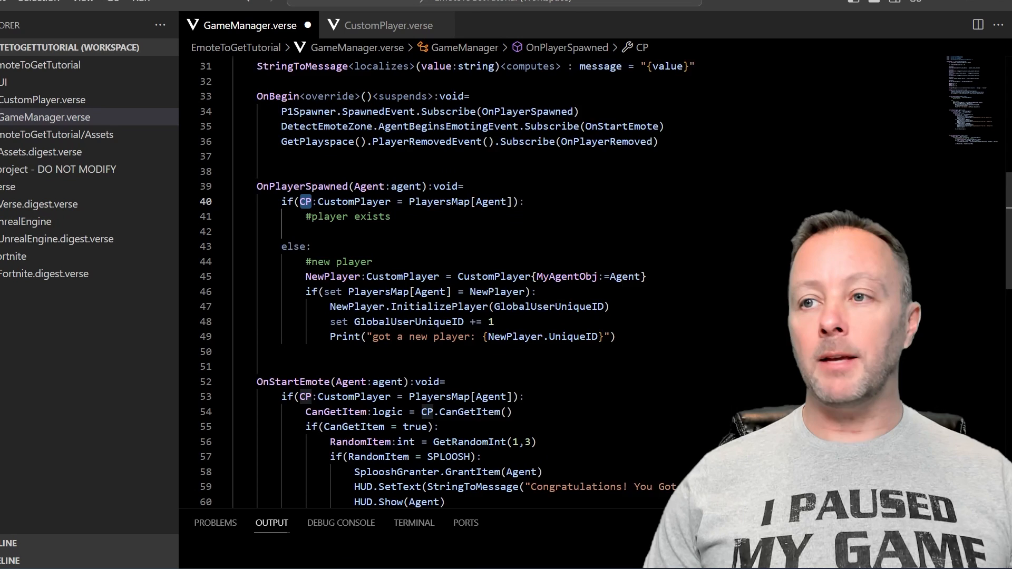
scroll(down, 3)
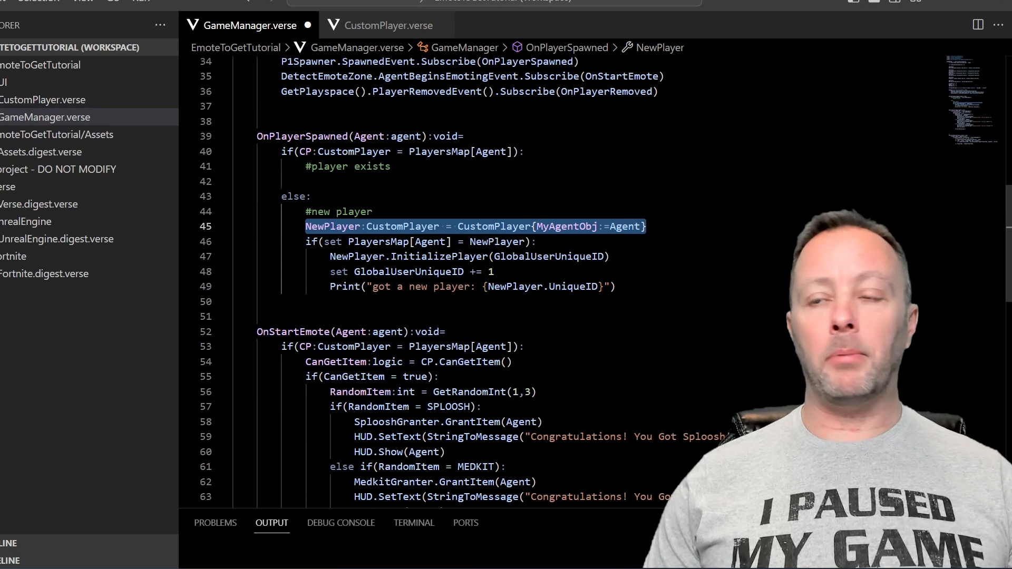
click(385, 24)
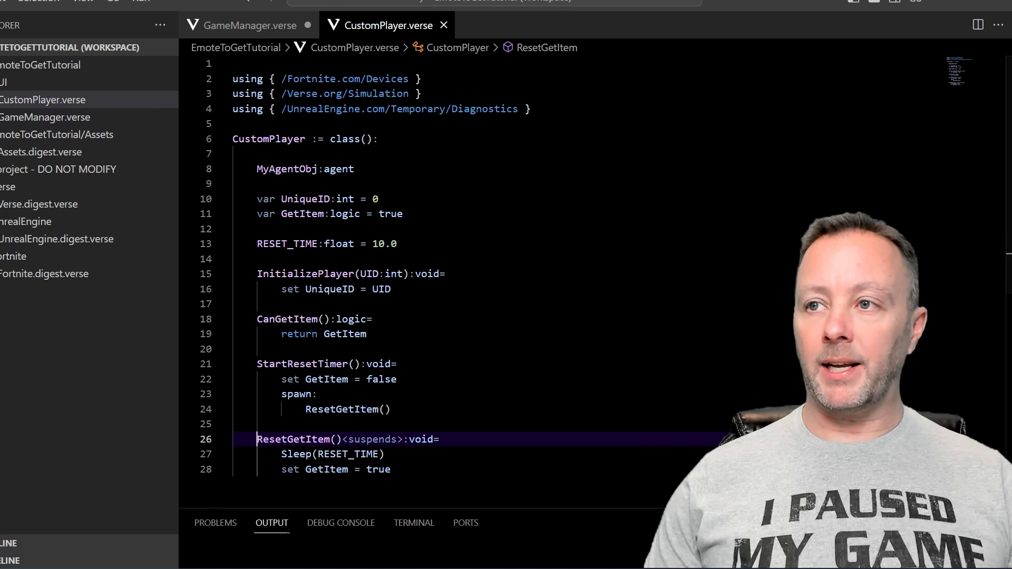
Step: Return to GameManager.verse and review the OnPlayerSpawned setup lines
click(247, 25)
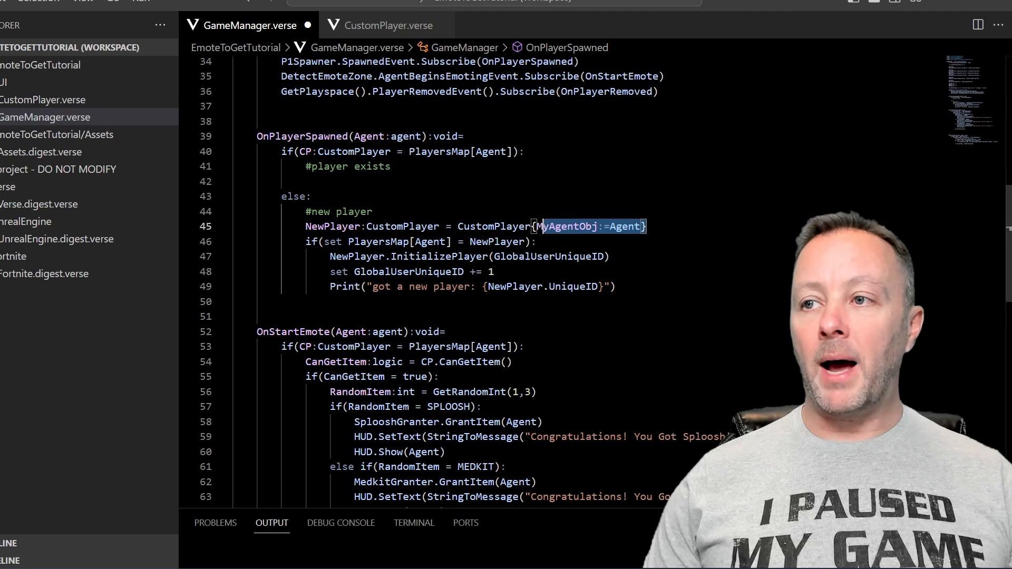
mouse_move(623, 227)
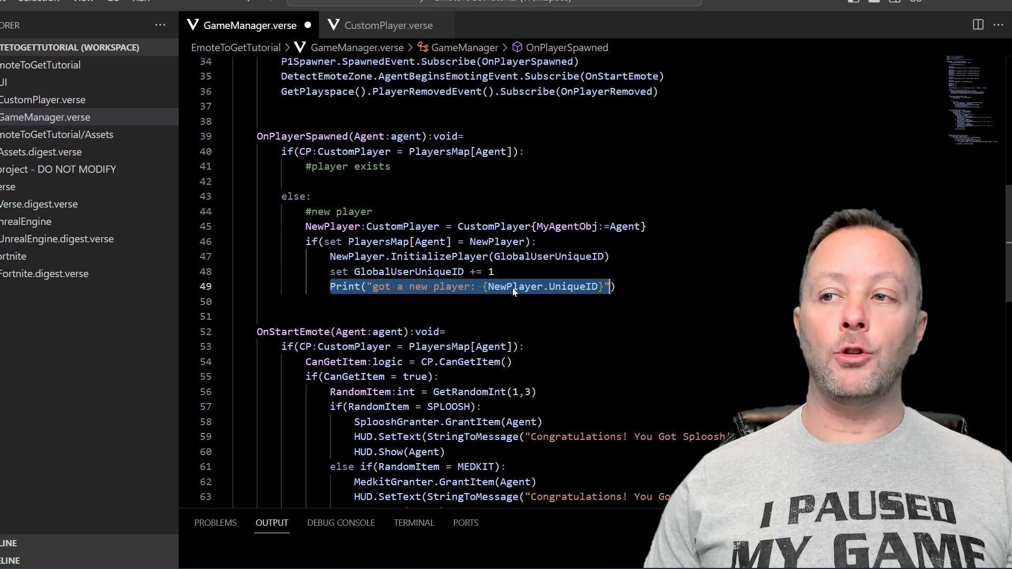
double_click(572, 287)
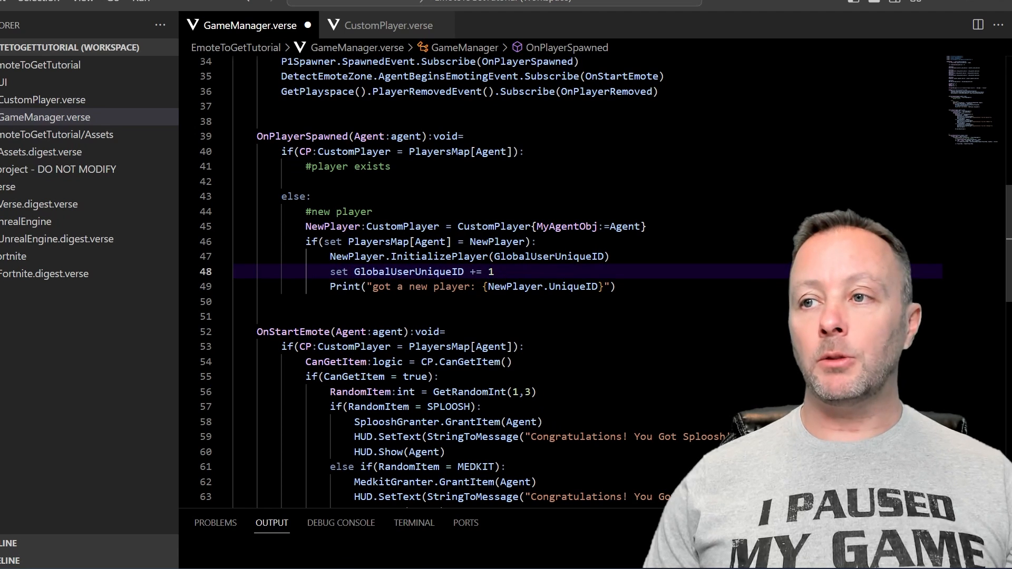
scroll(down, 3)
text(CP.StartResetTimer())
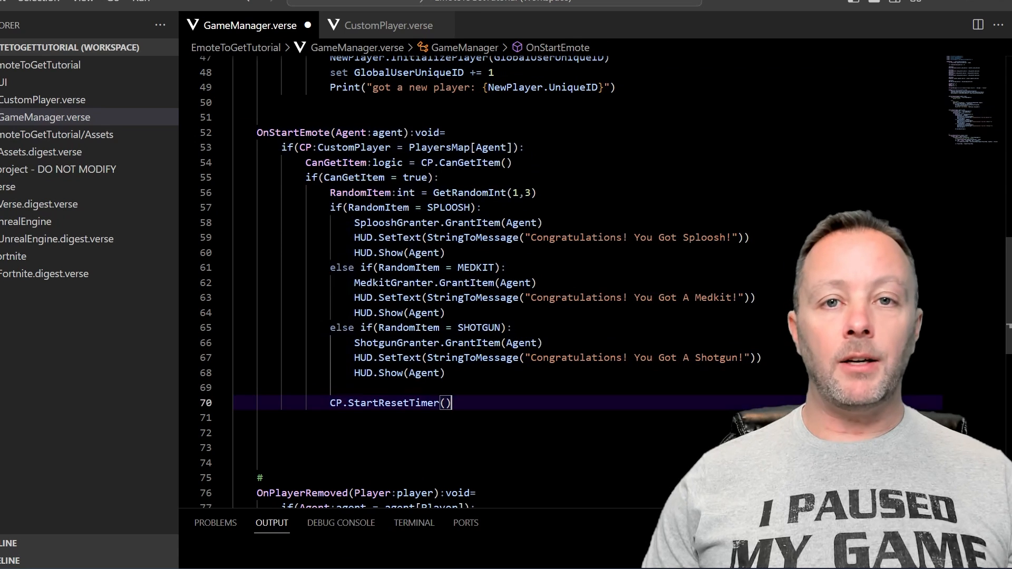
Step: Highlight the AgentBeginsEmotingEvent subscription and the random item branches, then switch to CustomPlayer.verse
scroll(up, 3)
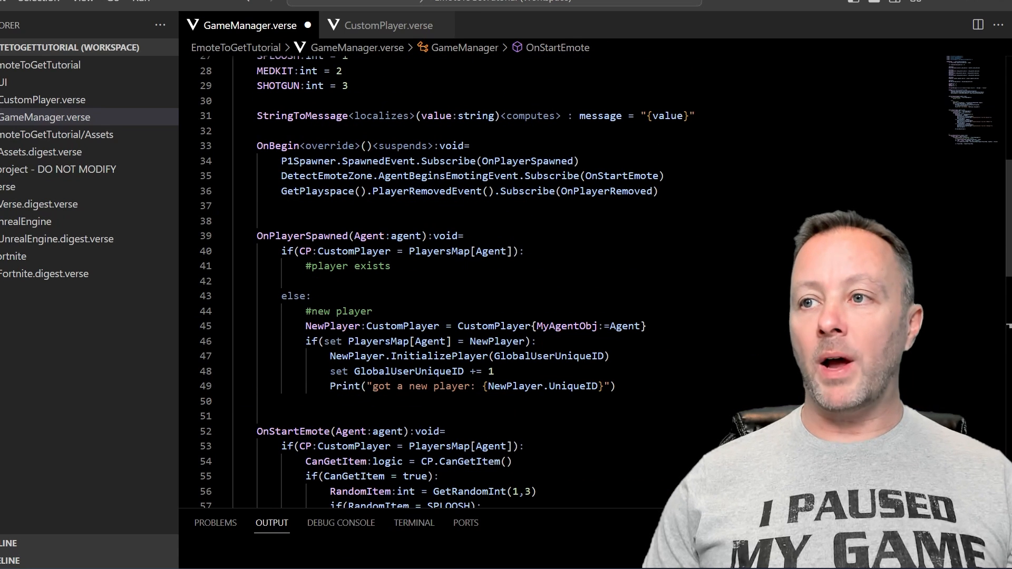
double_click(448, 176)
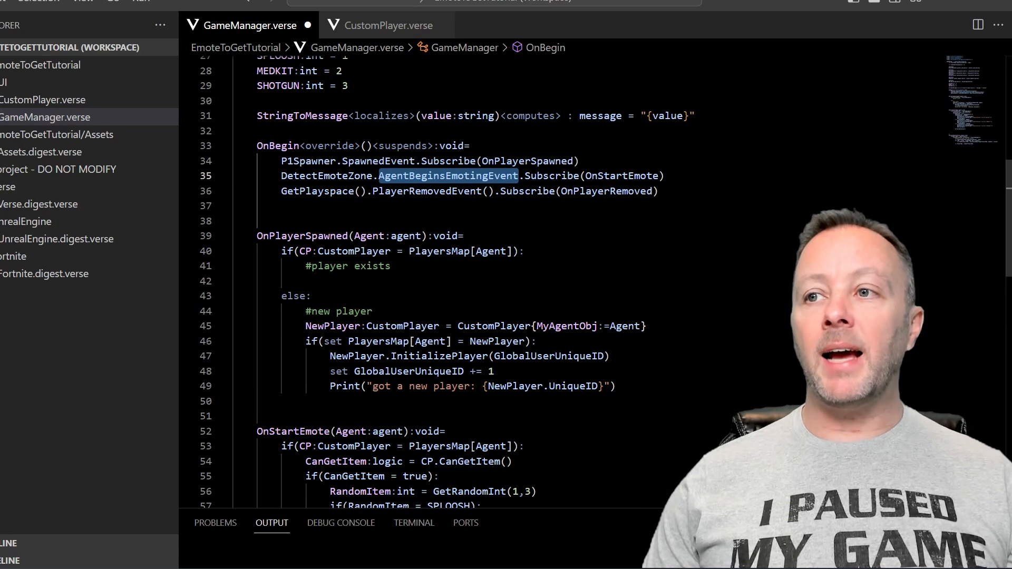
scroll(down, 3)
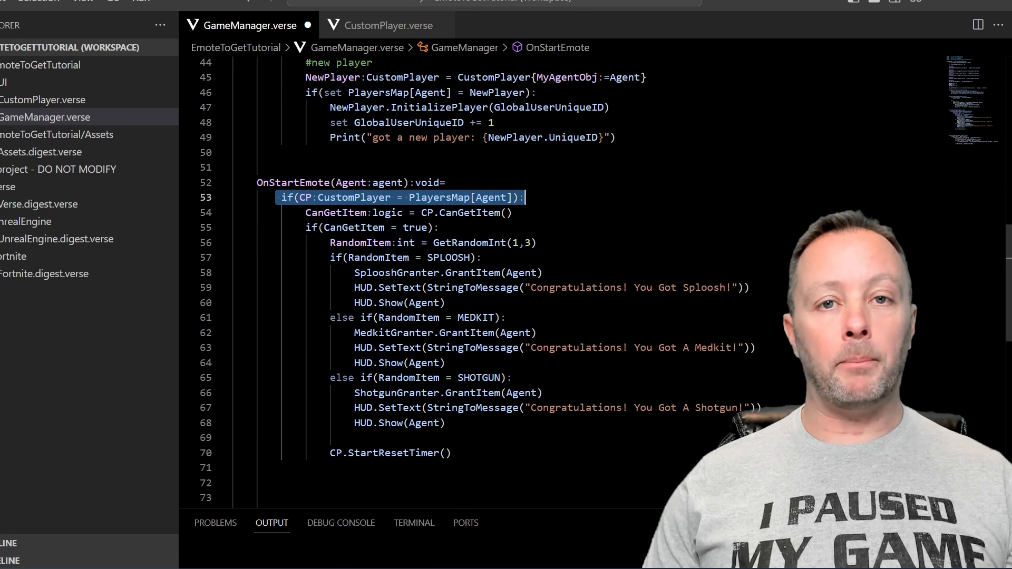
click(298, 197)
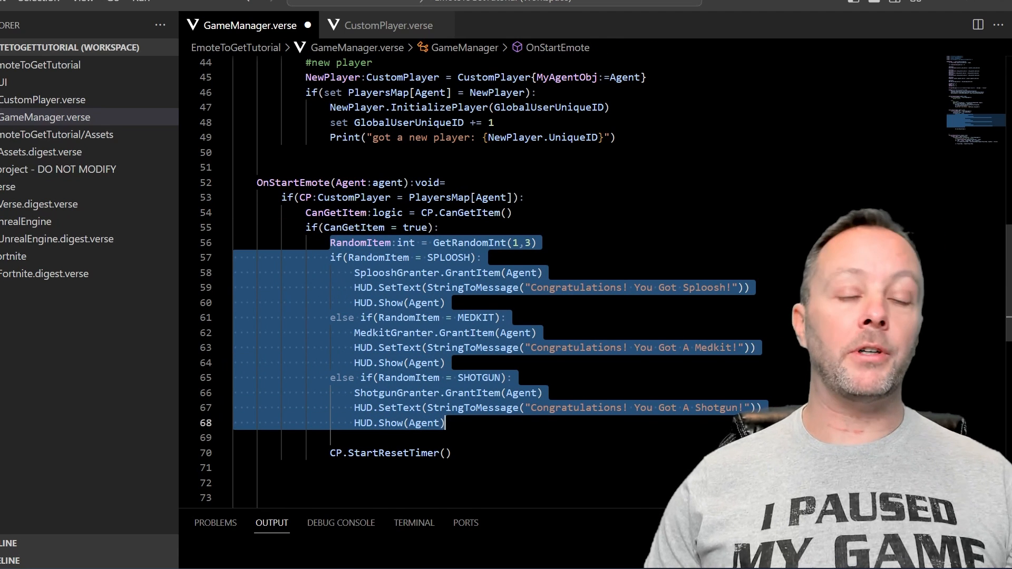
click(483, 257)
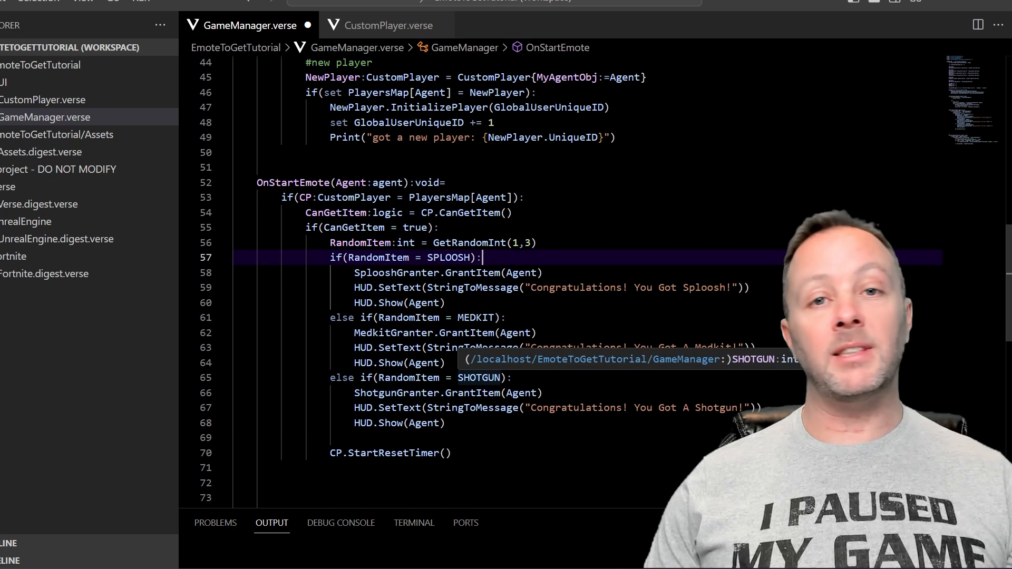
click(385, 25)
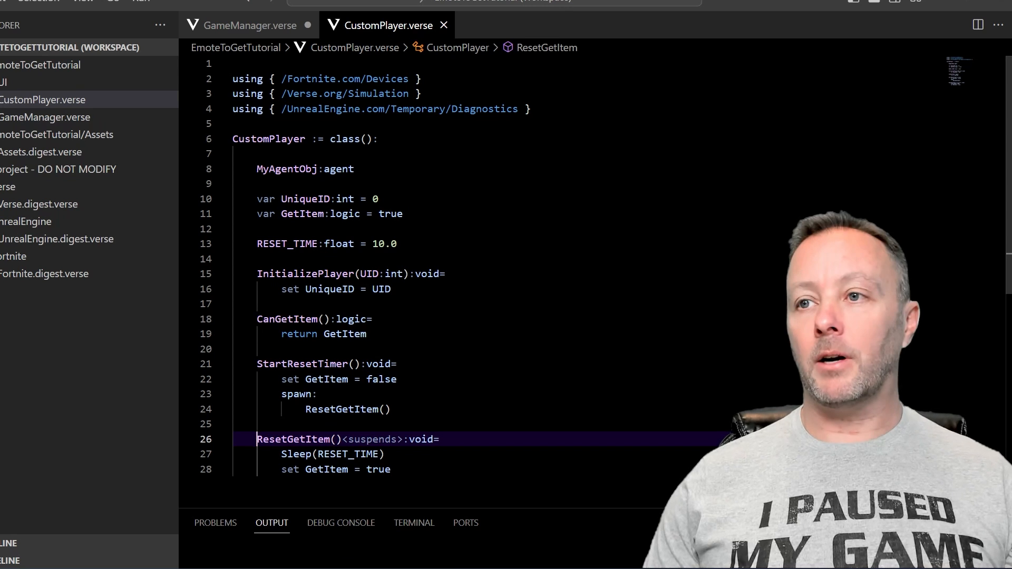
double_click(279, 169)
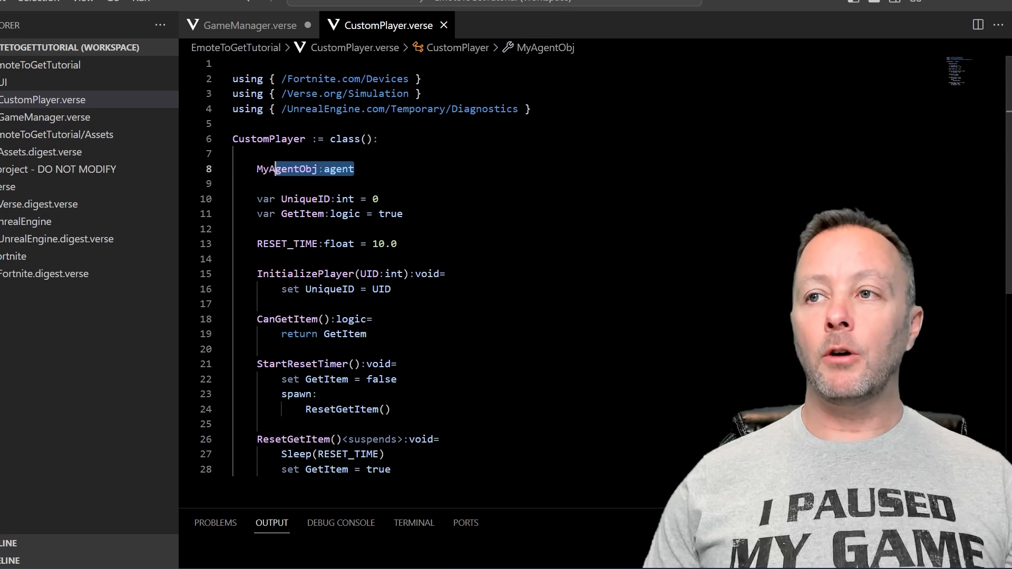
click(249, 25)
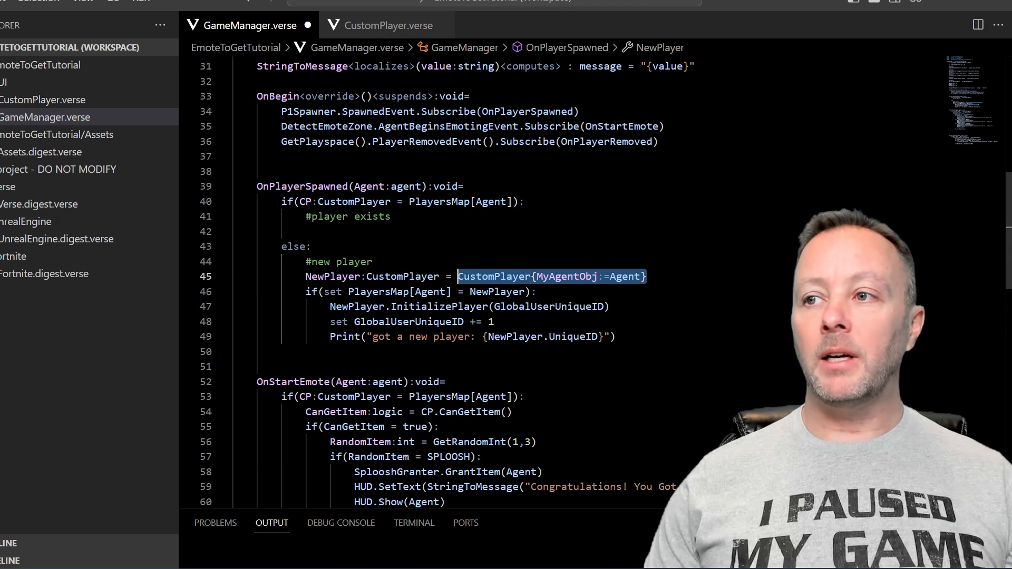
click(385, 25)
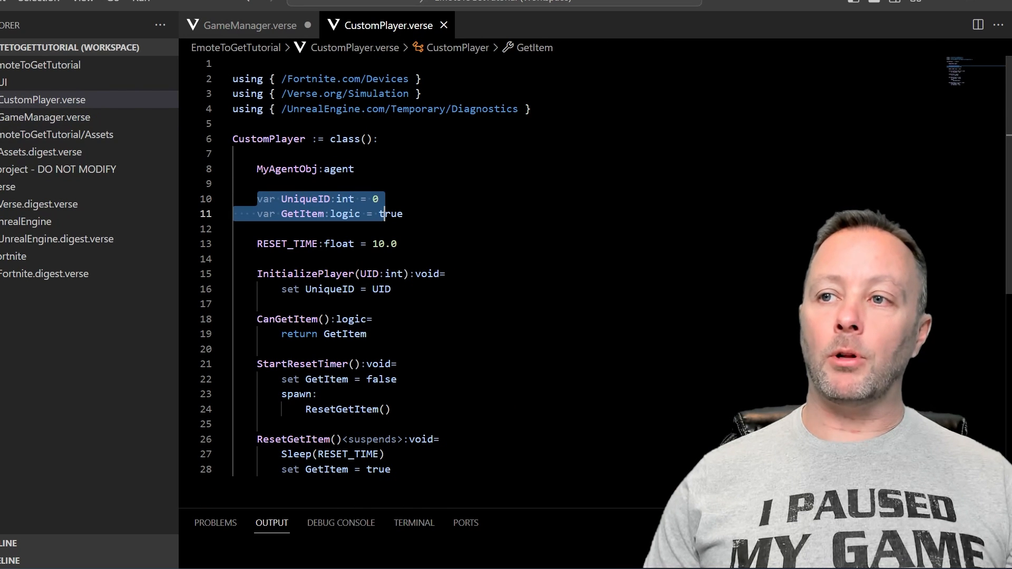
click(375, 199)
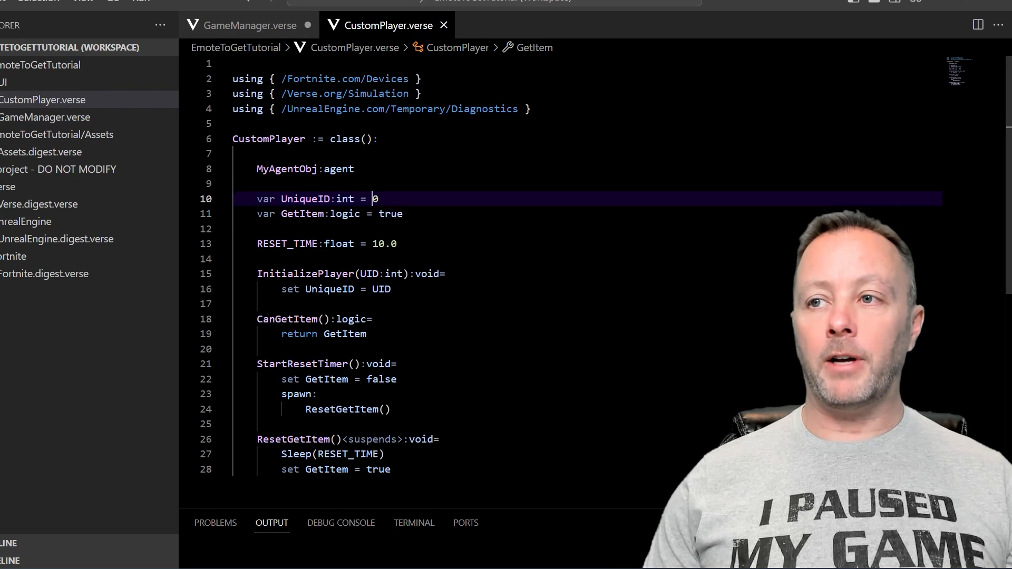
double_click(391, 213)
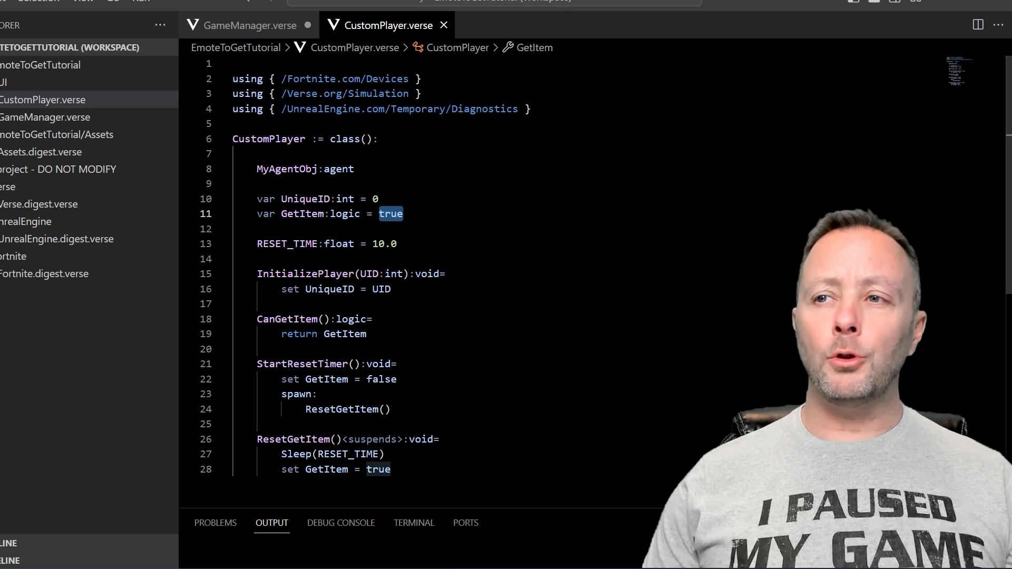
double_click(344, 213)
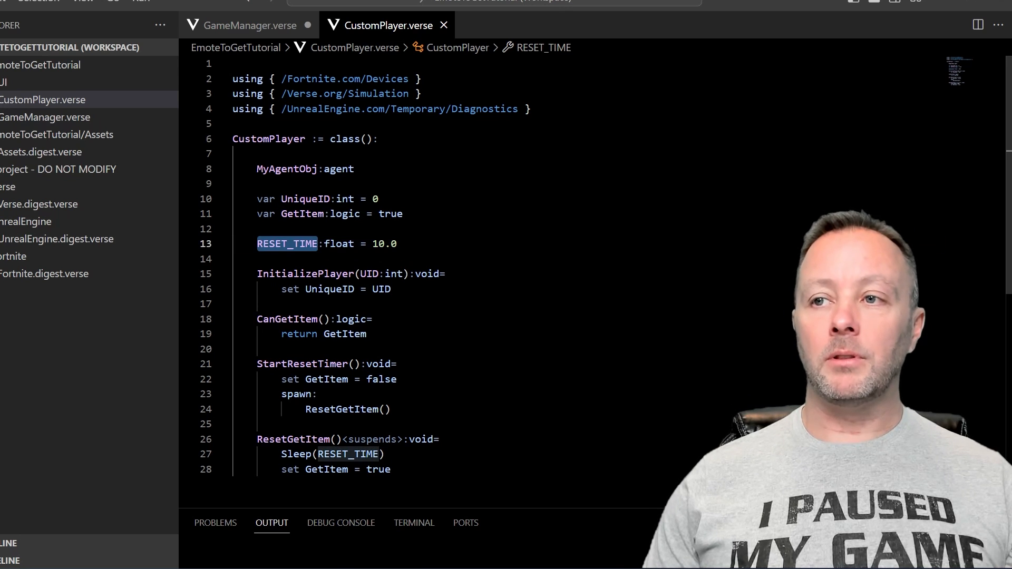
double_click(338, 244)
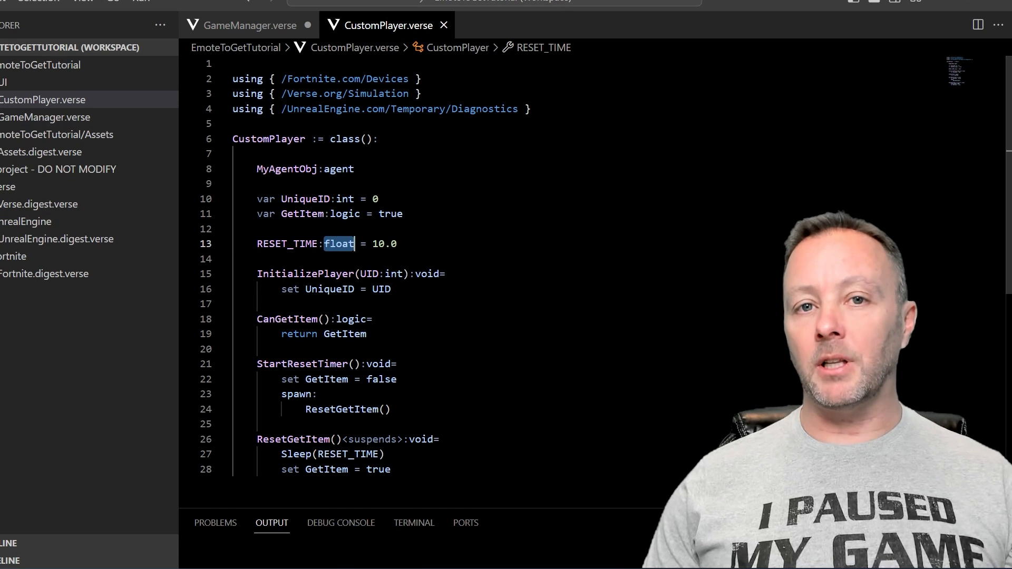
double_click(383, 243)
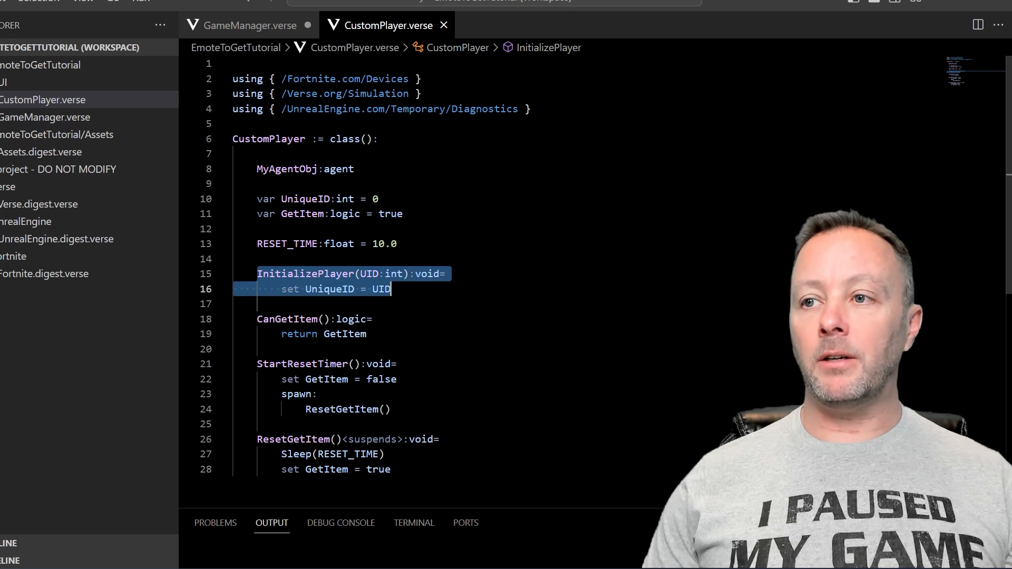
scroll(up, 3)
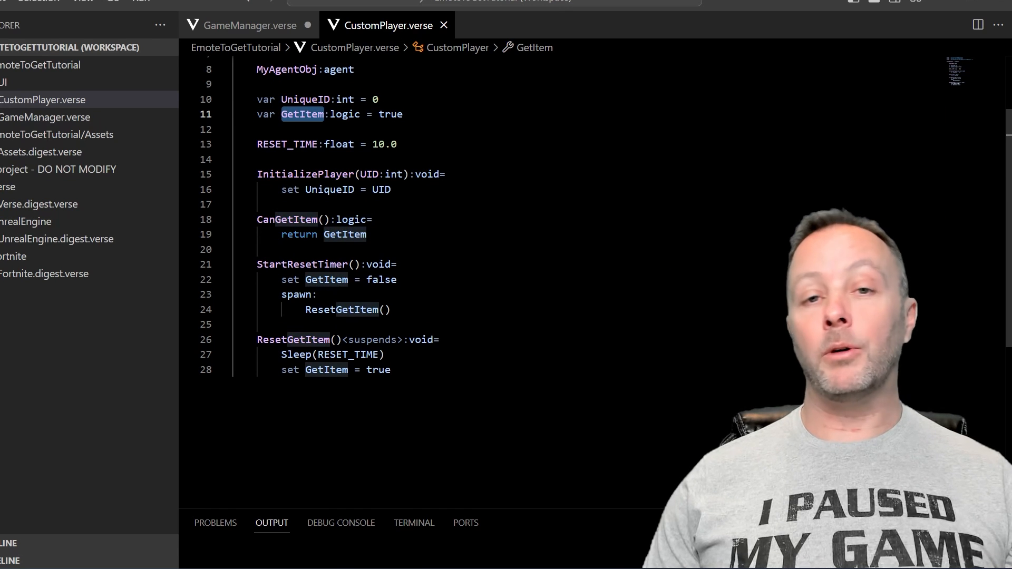
double_click(349, 219)
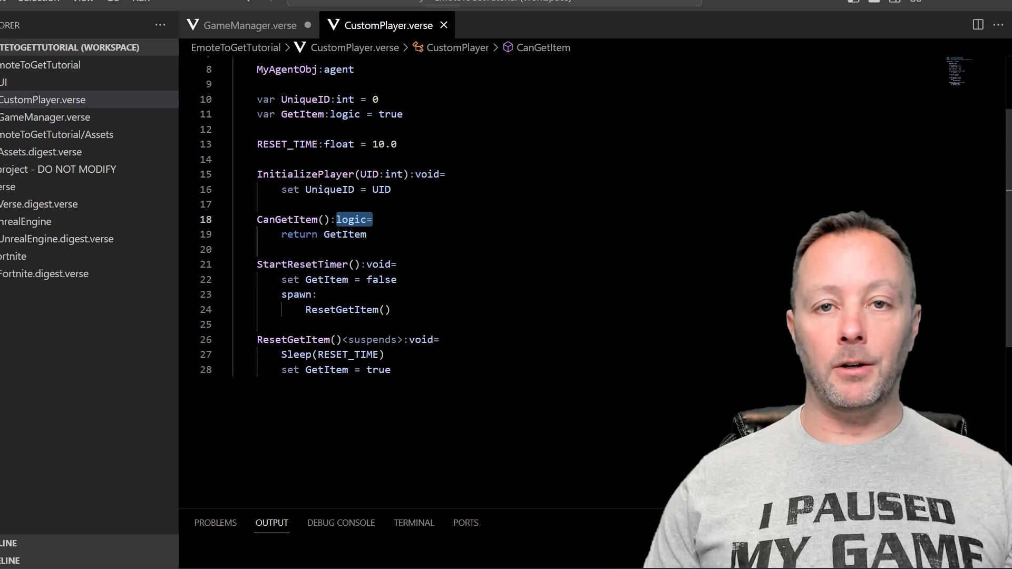
click(348, 234)
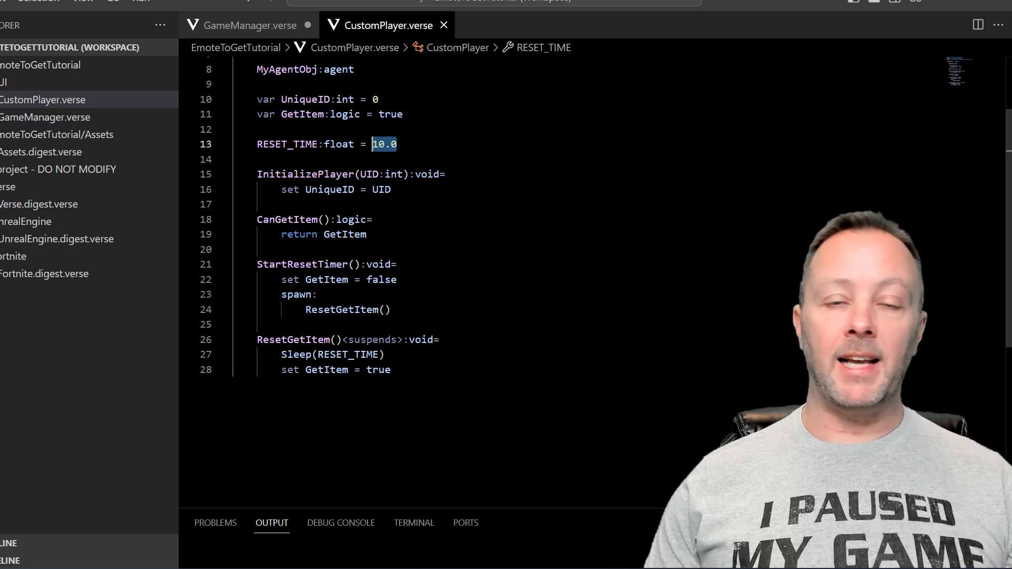
click(391, 369)
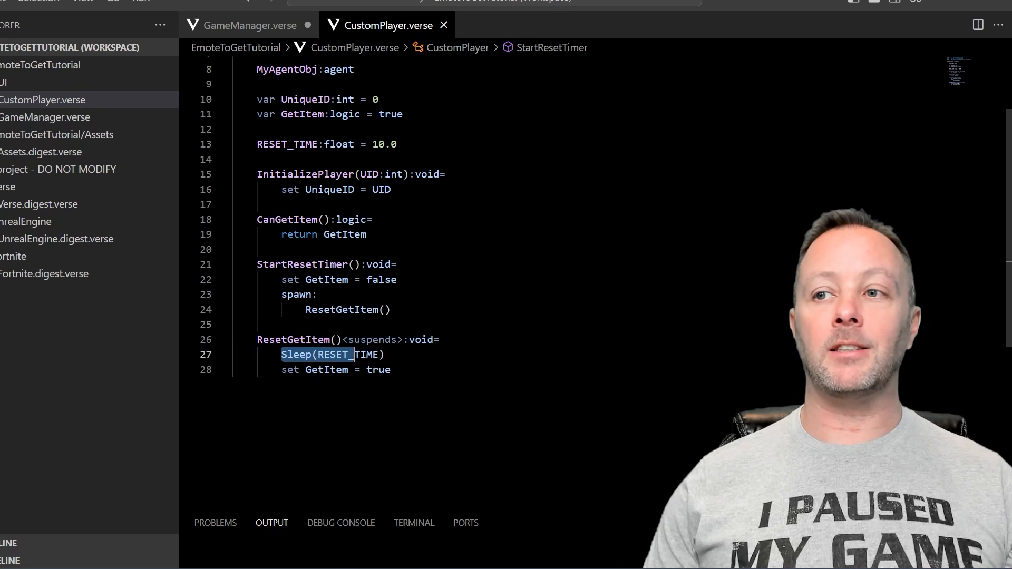
click(323, 369)
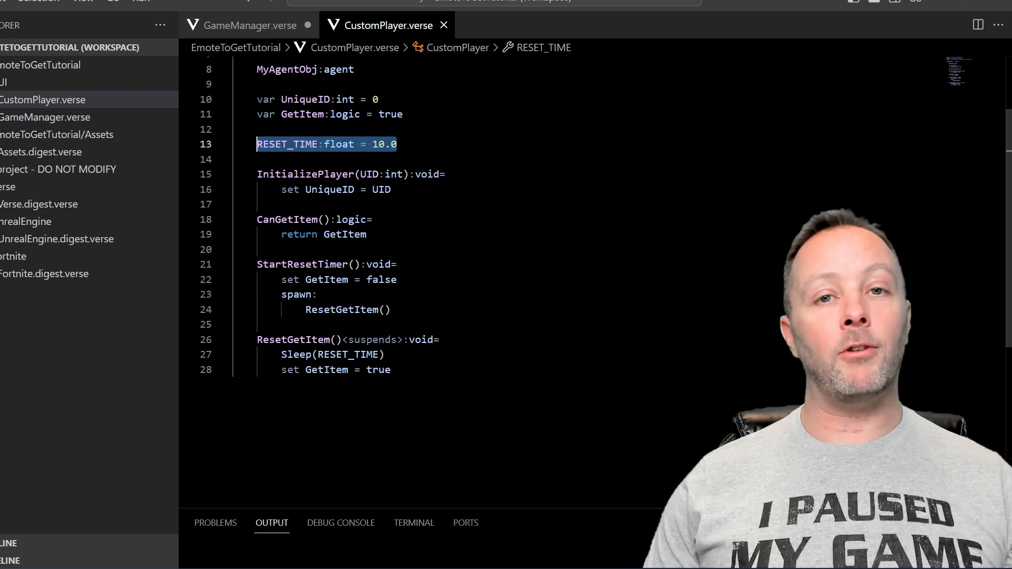
mouse_move(248, 25)
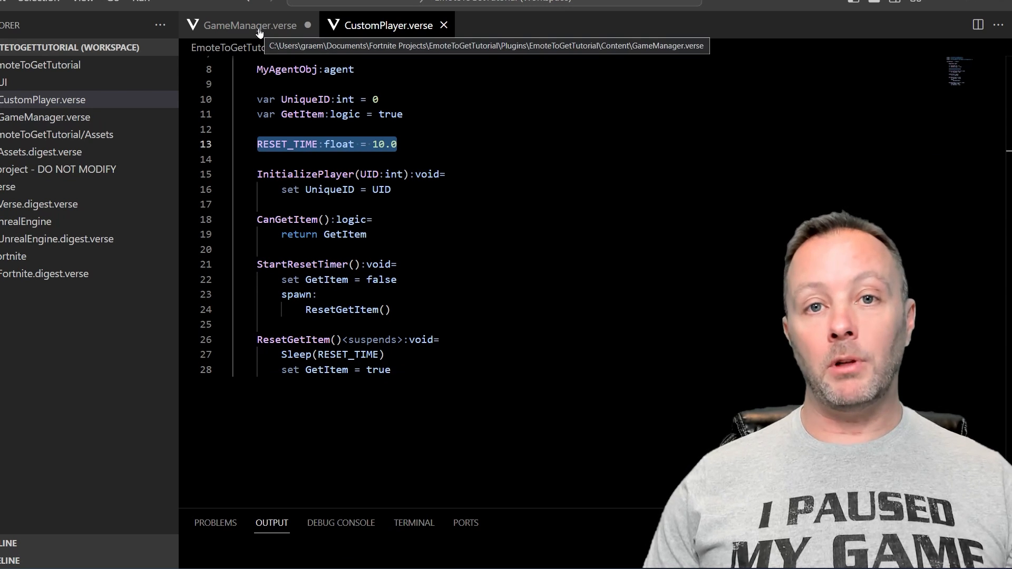
Step: Review the GetRandomInt line and the SPLOOSH, MEDKIT and SHOTGUN constants in OnStartEmote
scroll(down, 3)
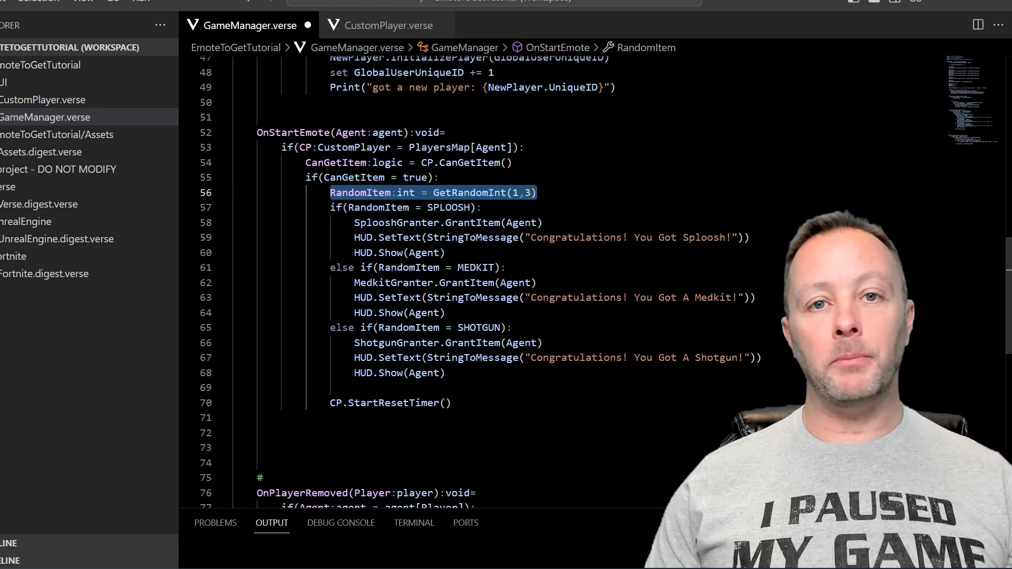
click(538, 193)
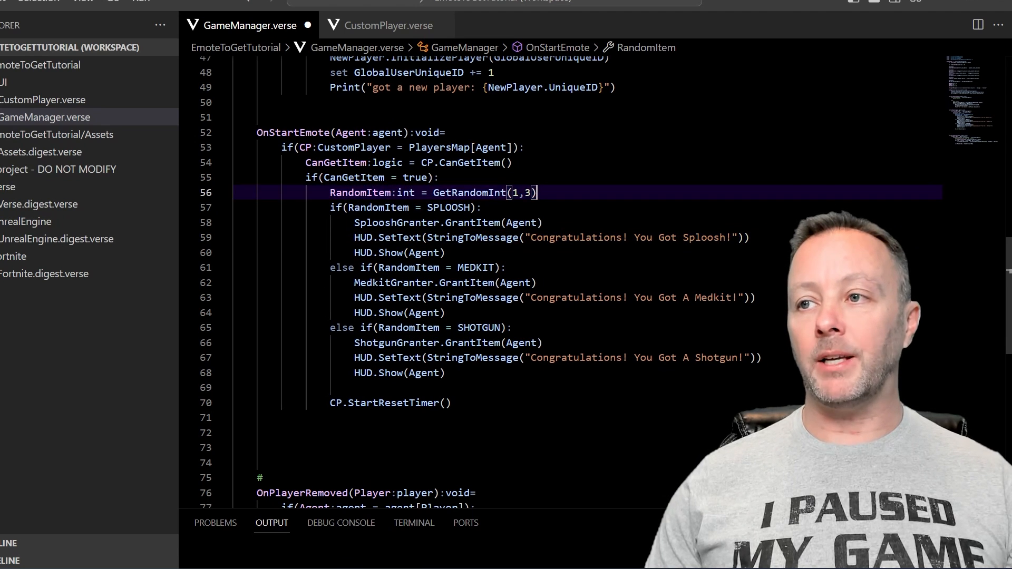
mouse_move(469, 192)
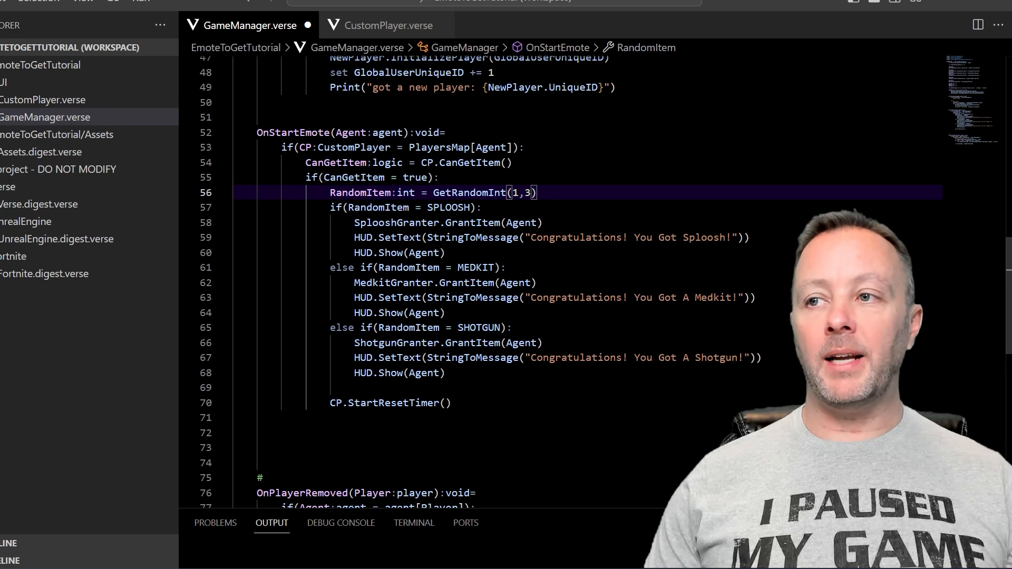
double_click(520, 193)
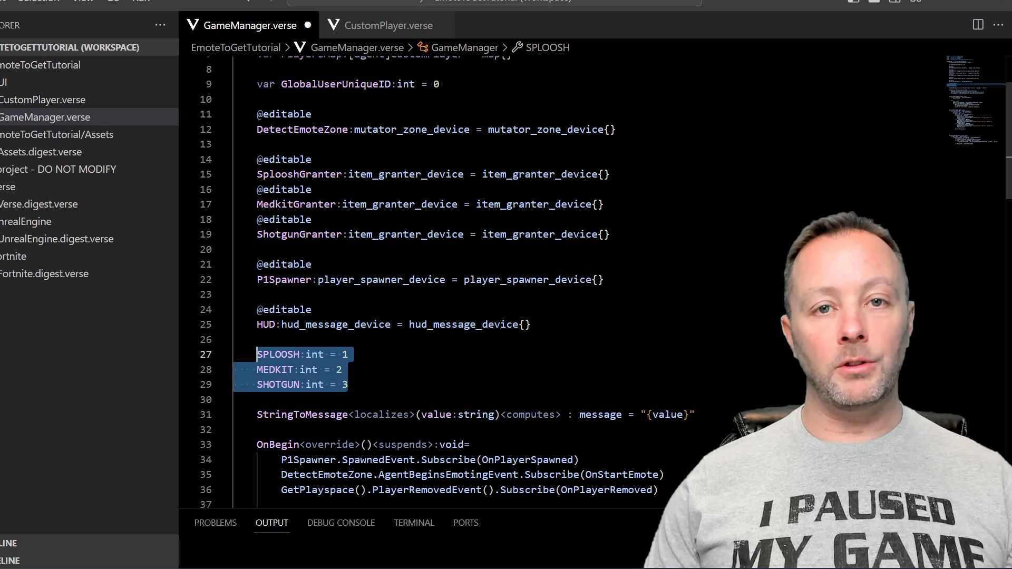
scroll(down, 3)
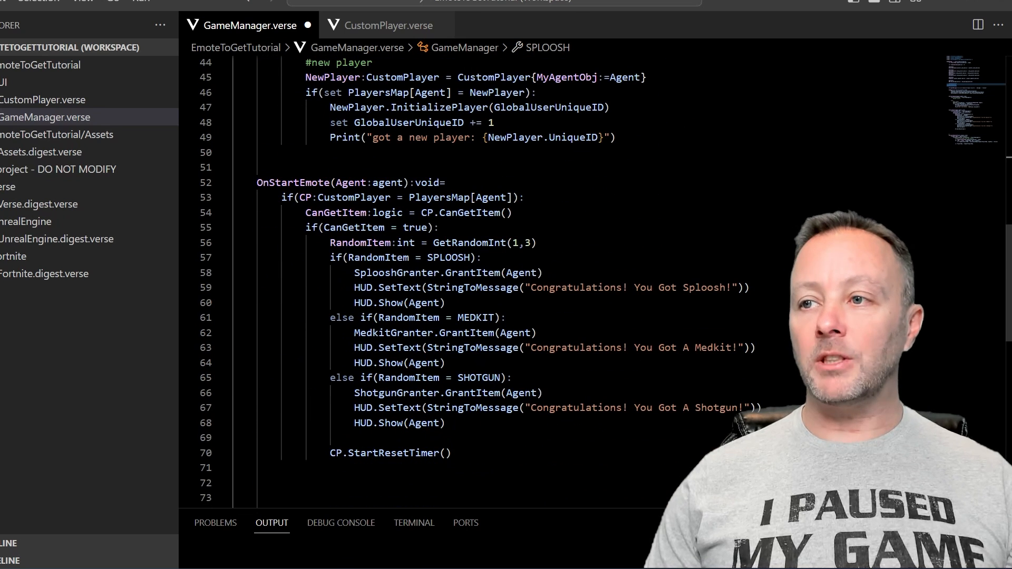
Step: Highlight the Agent parameter uses, MedkitGranter branch and the closing CP.StartResetTimer() call
click(357, 257)
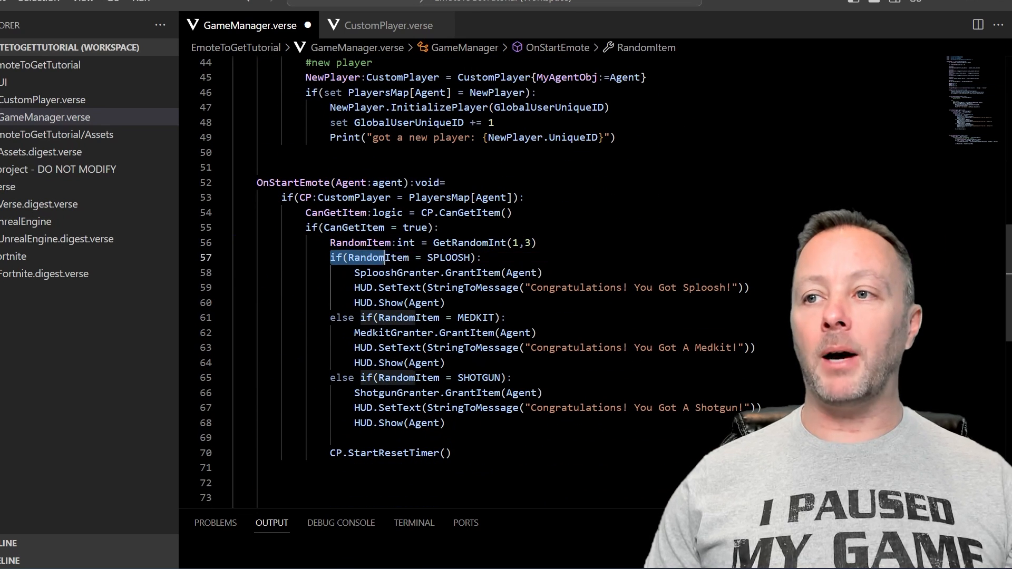
double_click(448, 257)
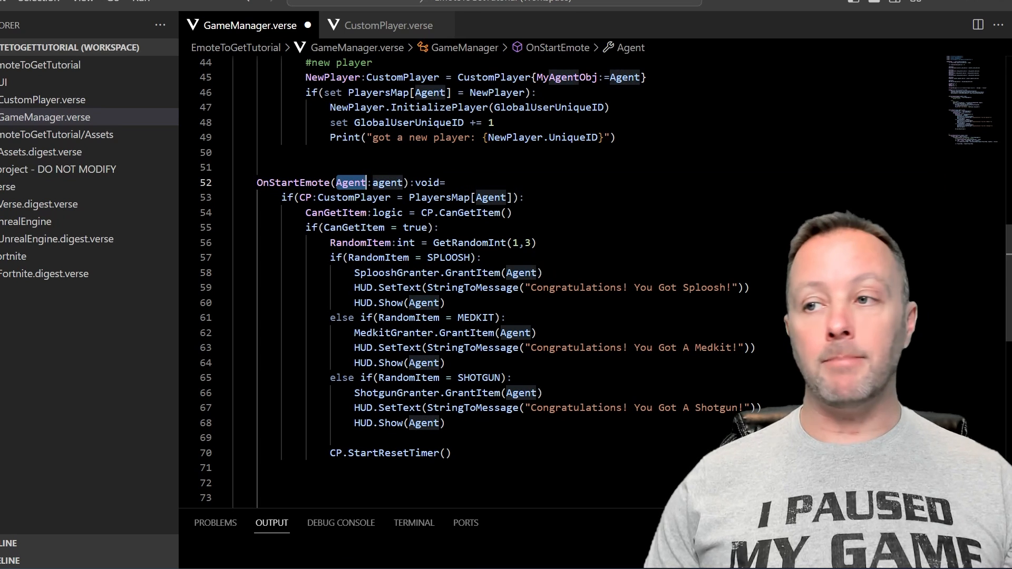
click(407, 287)
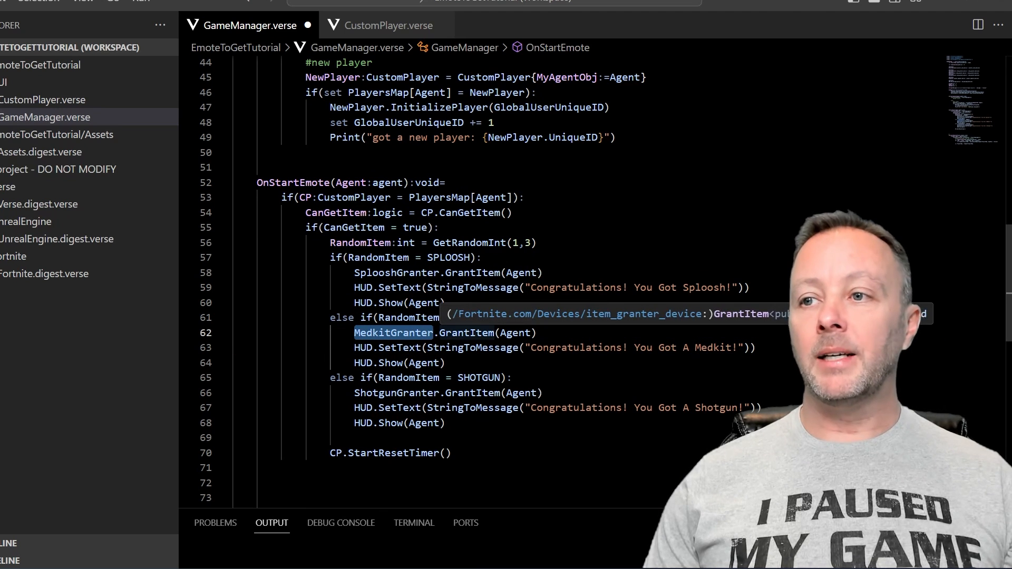
click(379, 407)
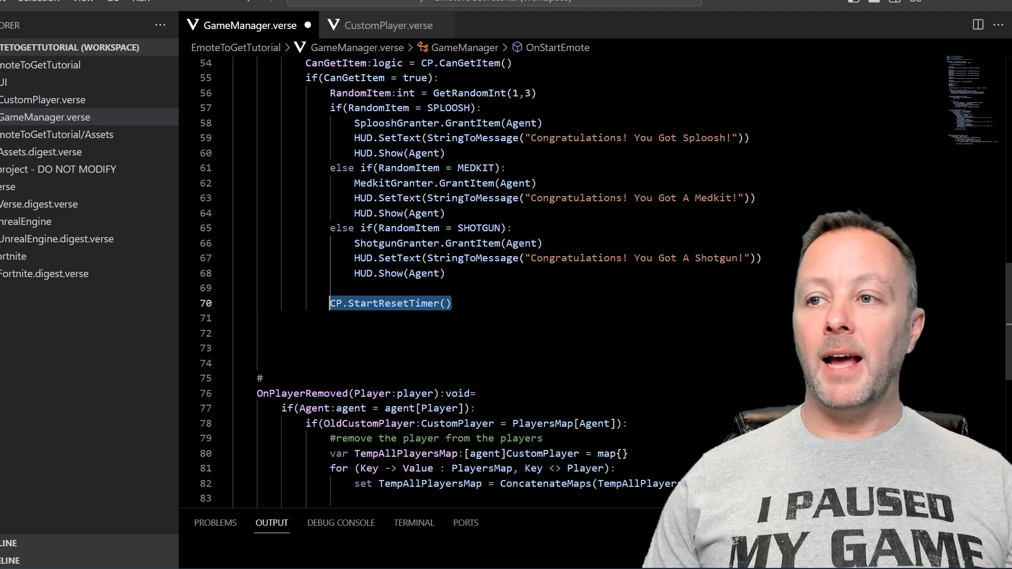
mouse_move(388, 304)
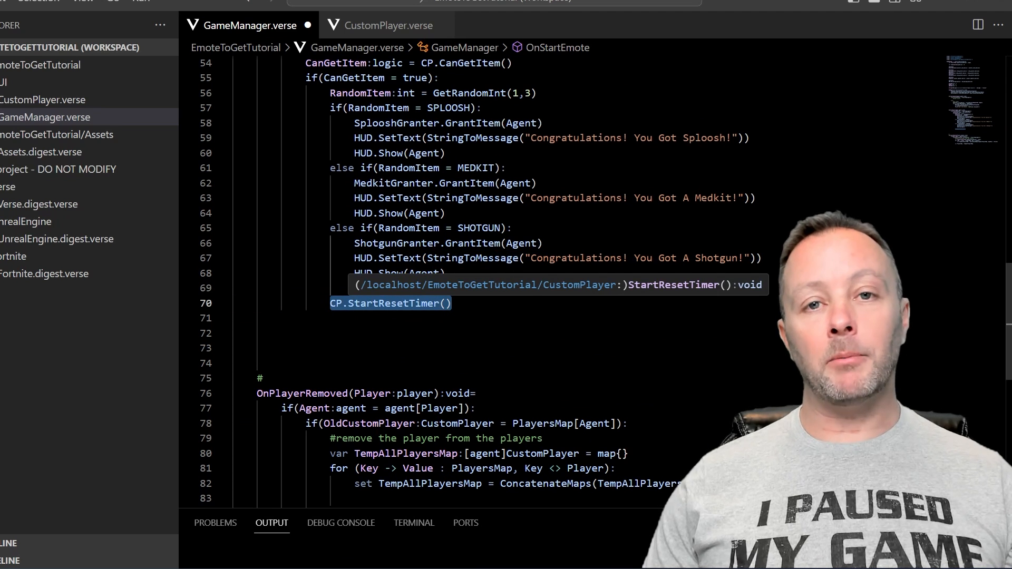
click(386, 26)
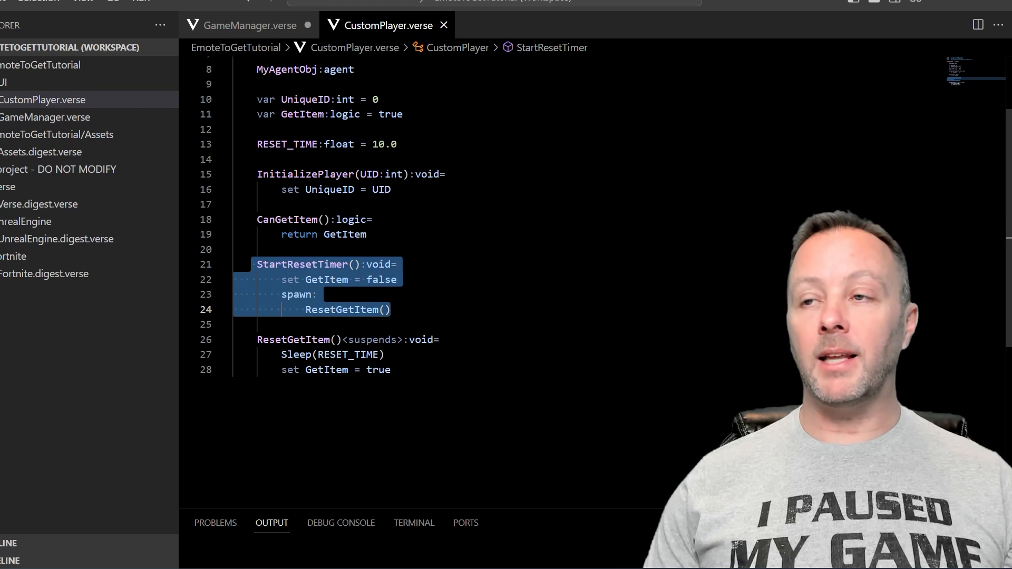
click(249, 26)
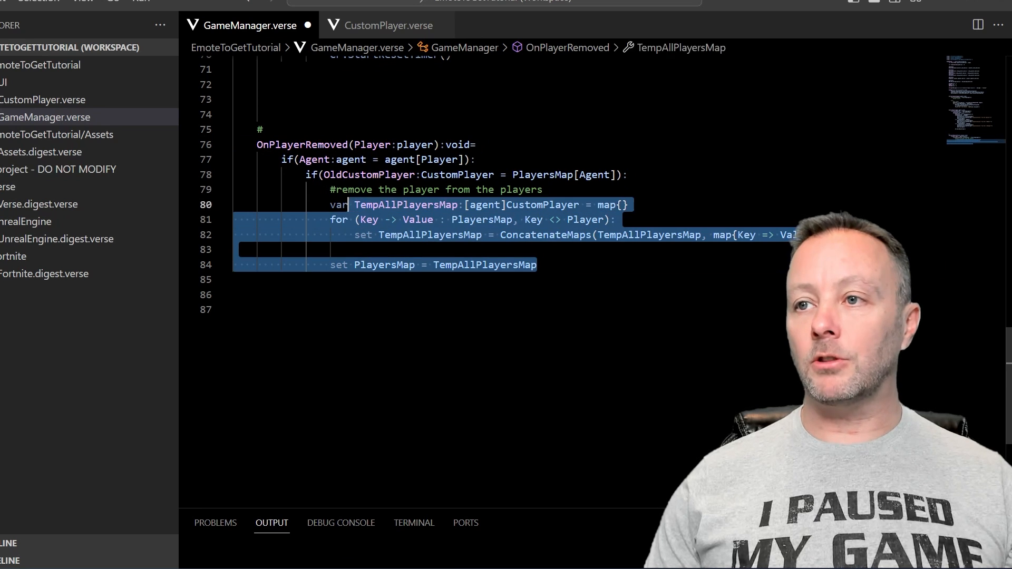
click(417, 234)
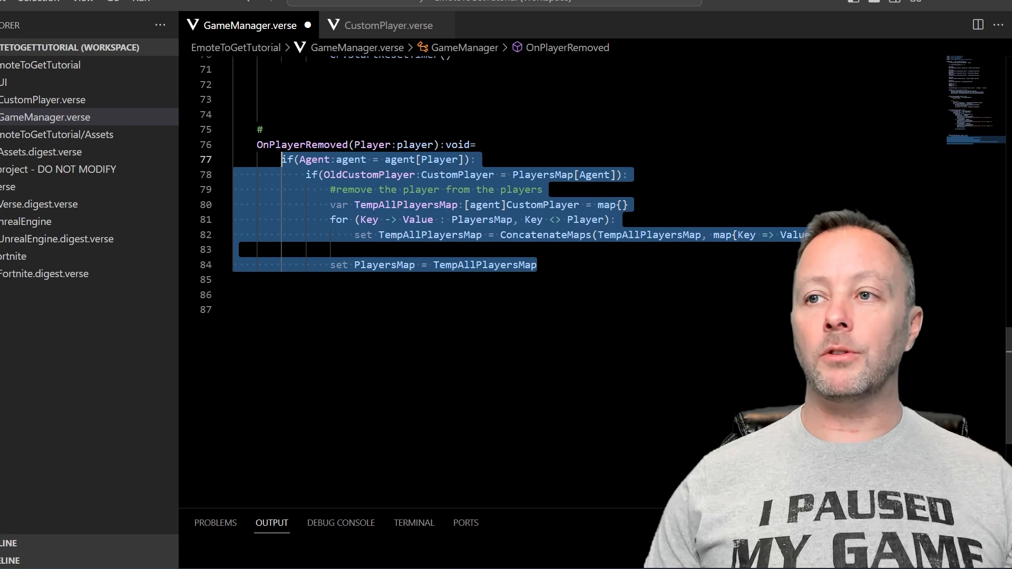
click(430, 204)
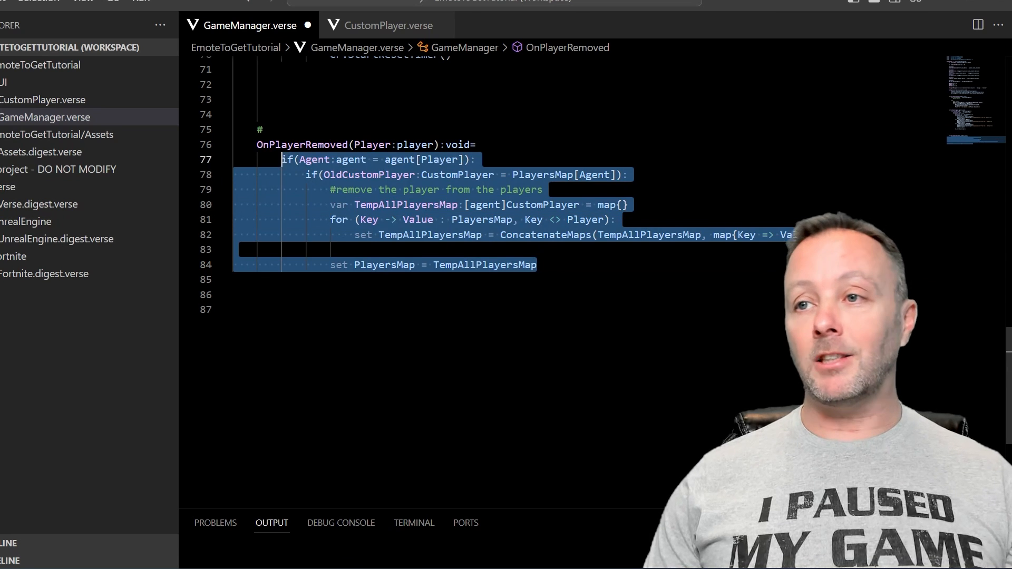
click(471, 219)
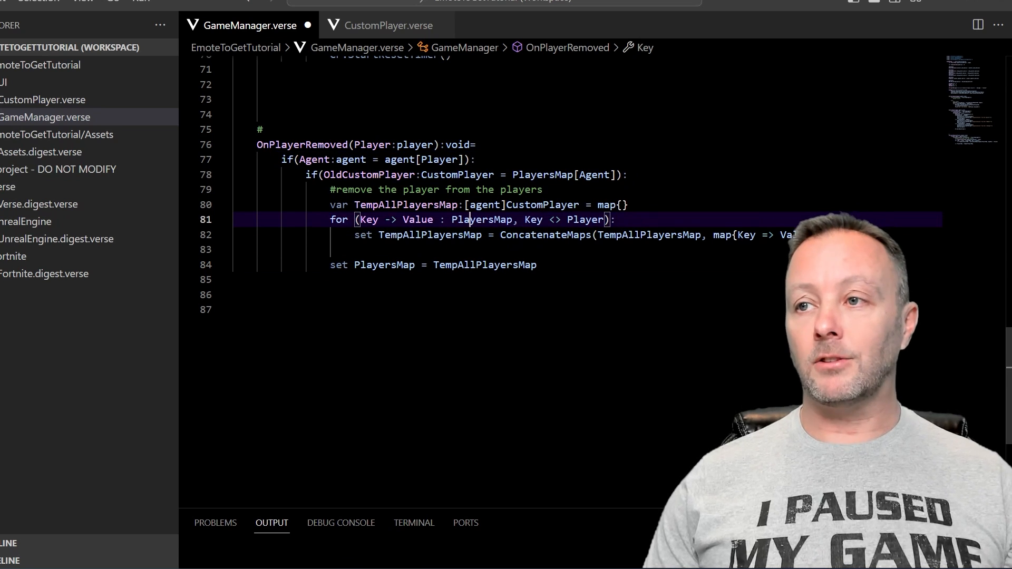